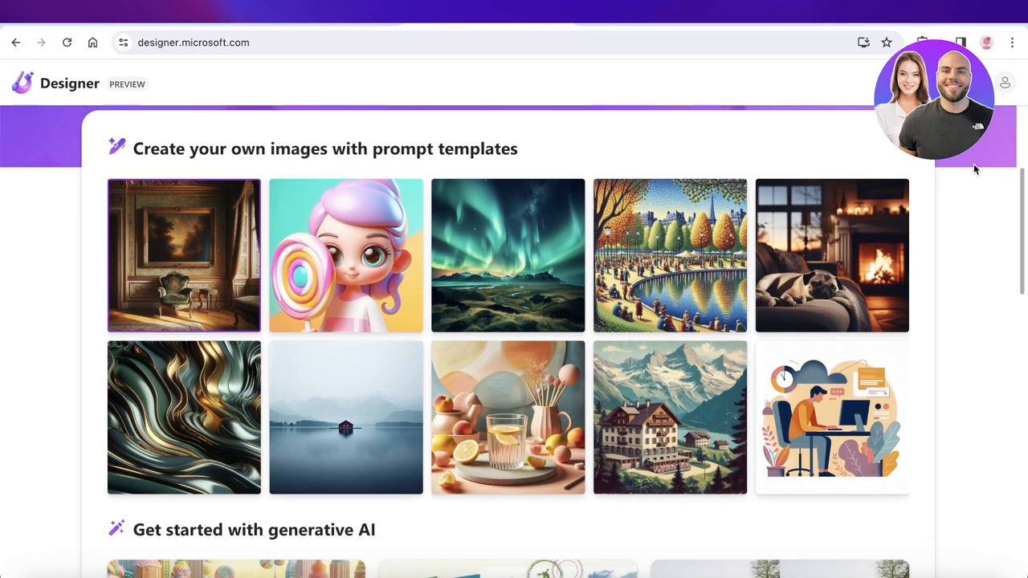
mouse_move(967, 170)
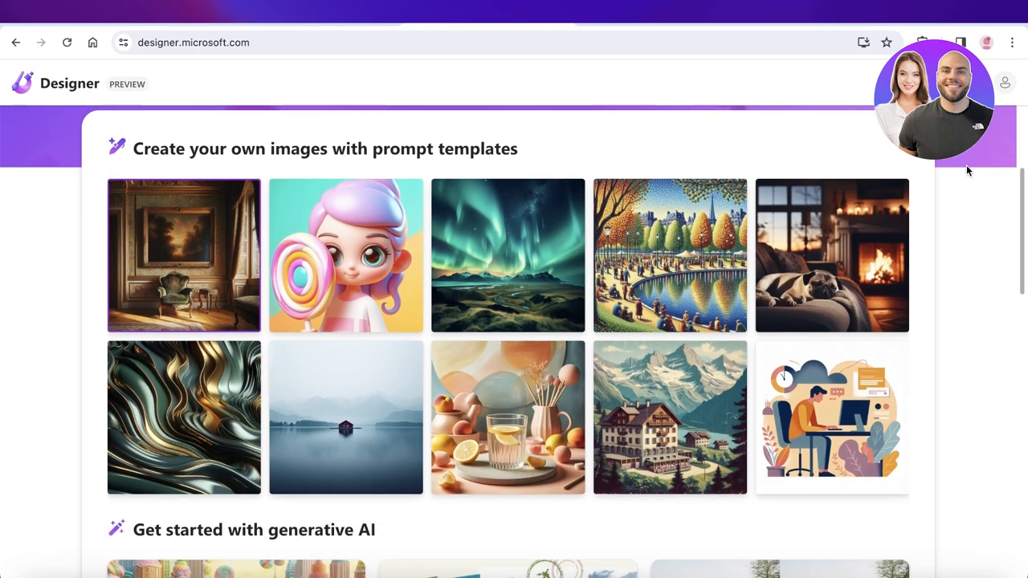
mouse_move(954, 180)
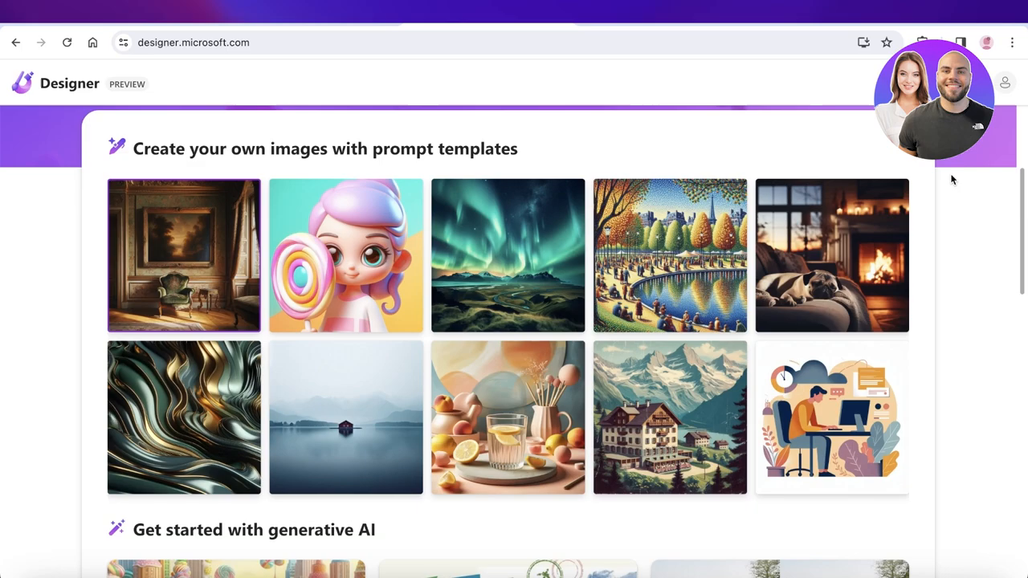
- Browse the Designer home page and start generating a brand kit with AI
scroll(down, 3)
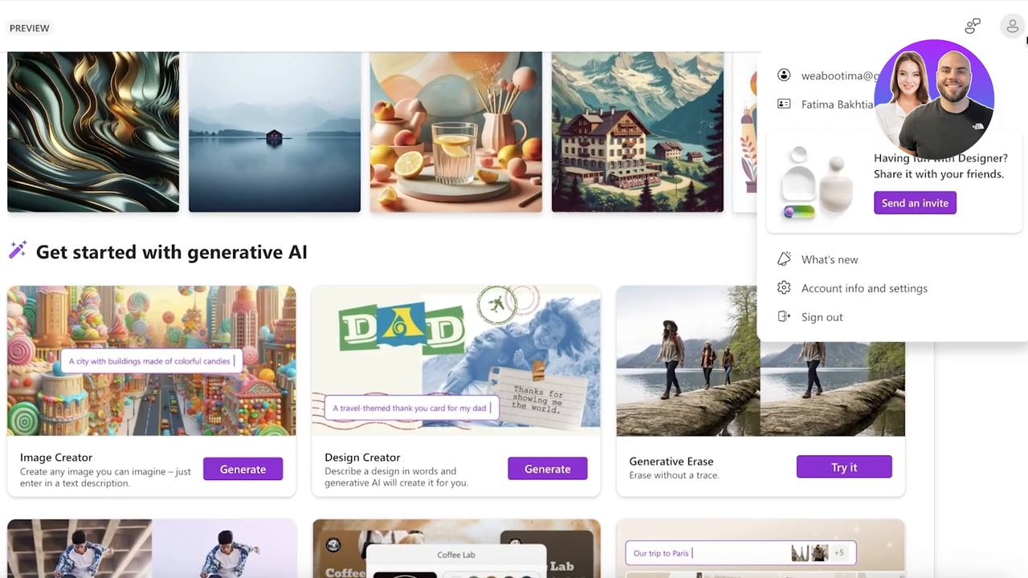
click(1012, 26)
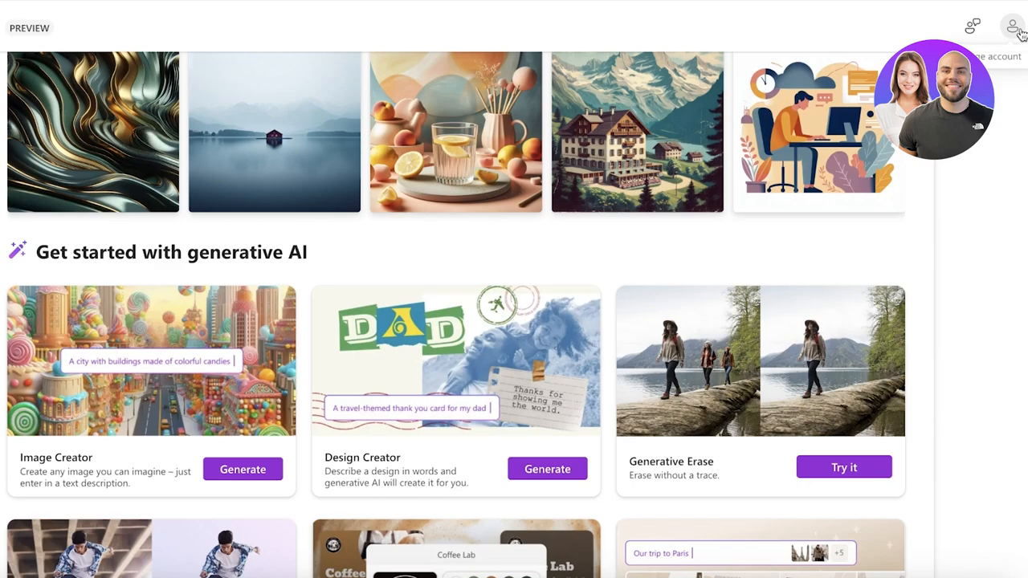
scroll(down, 3)
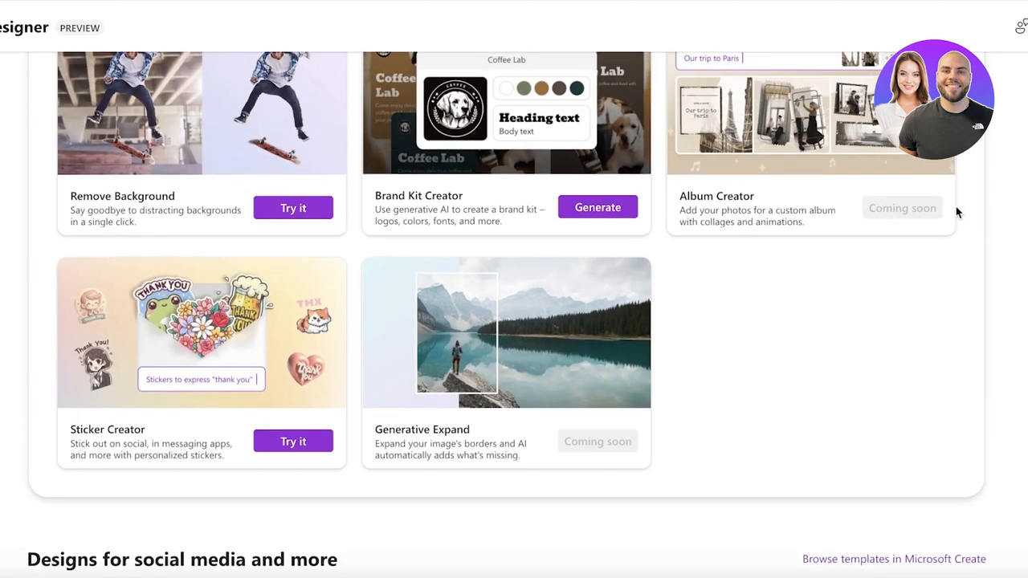
mouse_move(1022, 188)
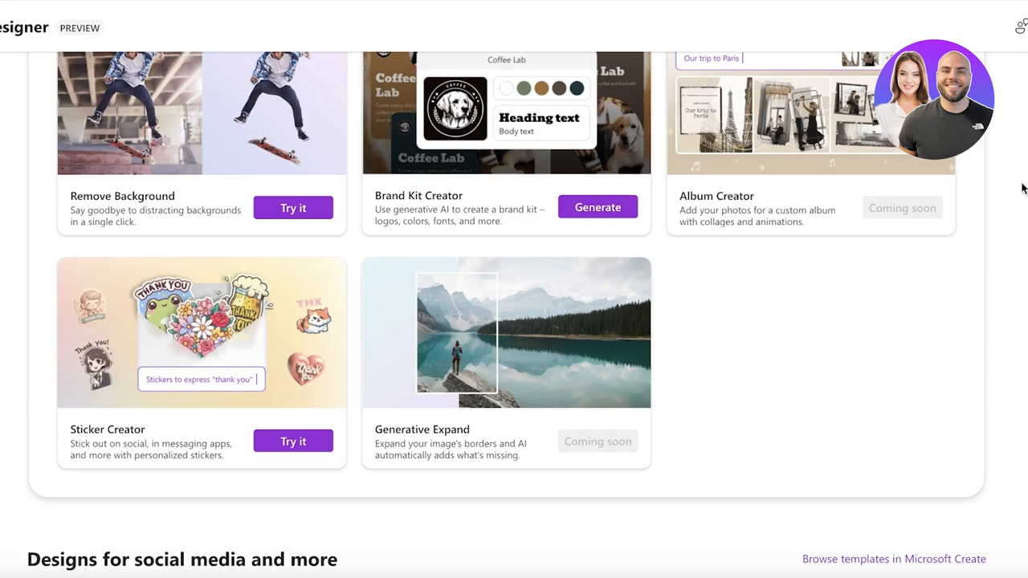
scroll(down, 3)
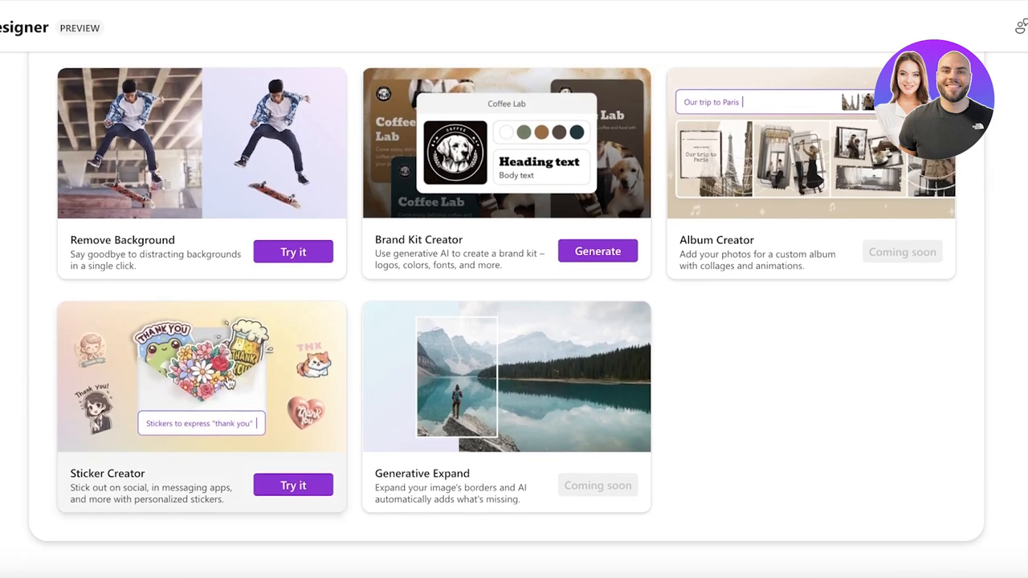
mouse_move(853, 187)
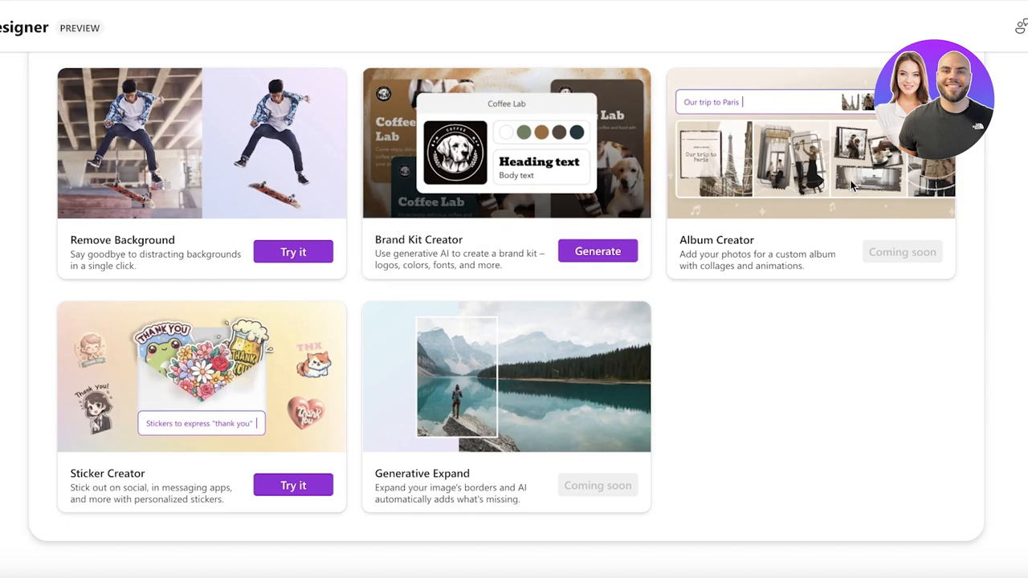
scroll(down, 3)
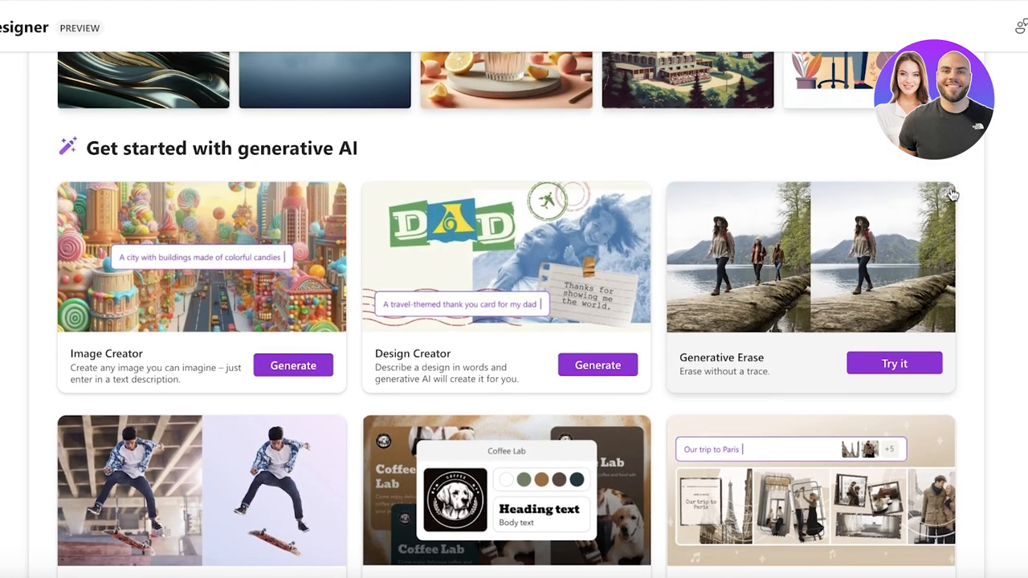
mouse_move(491, 244)
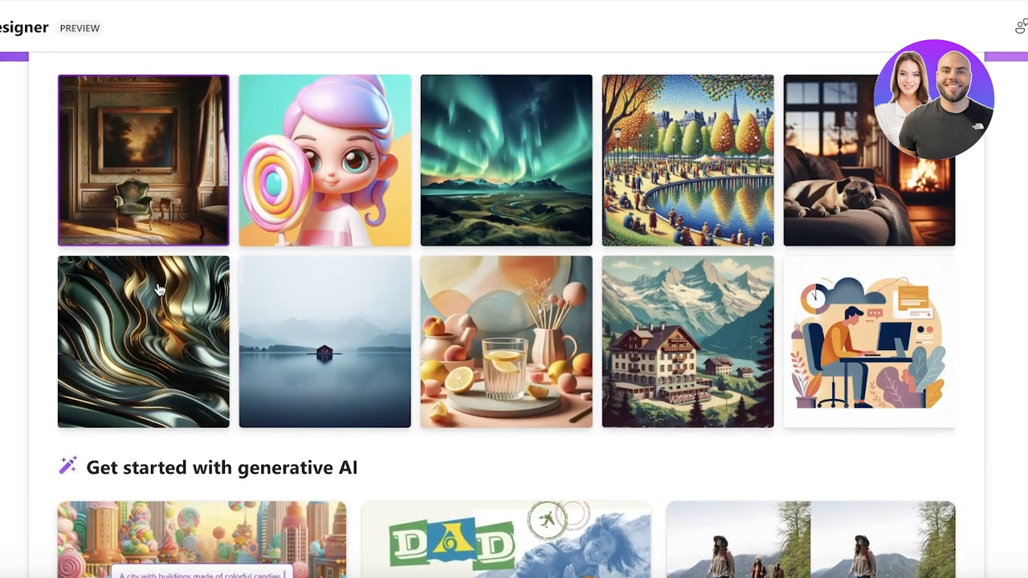
scroll(down, 3)
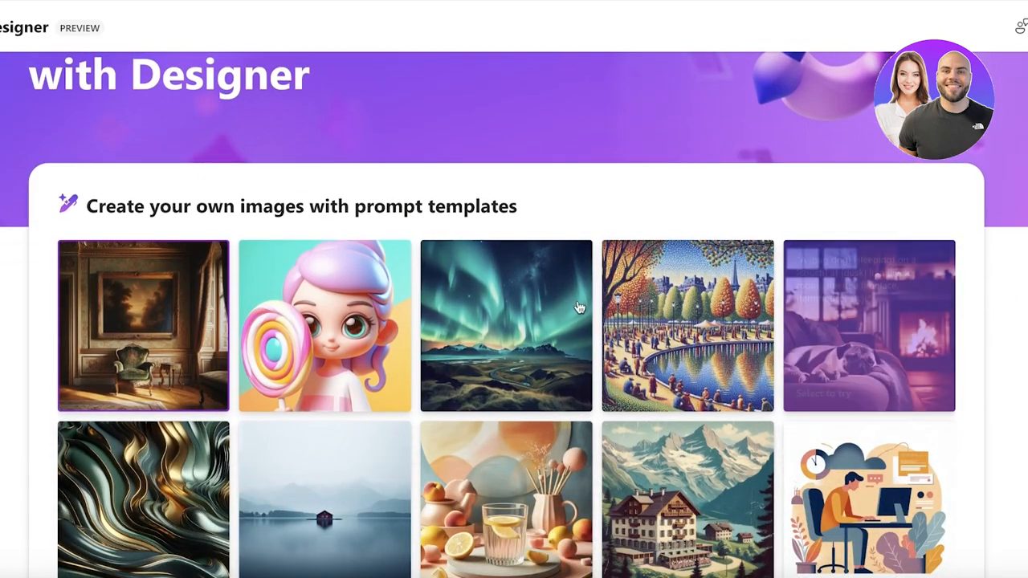
mouse_move(576, 305)
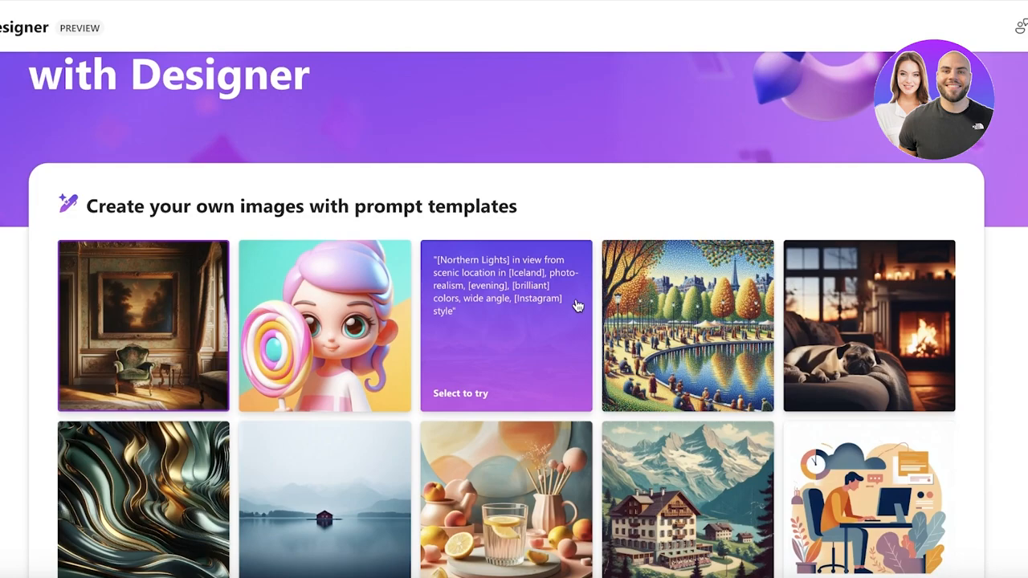
scroll(down, 3)
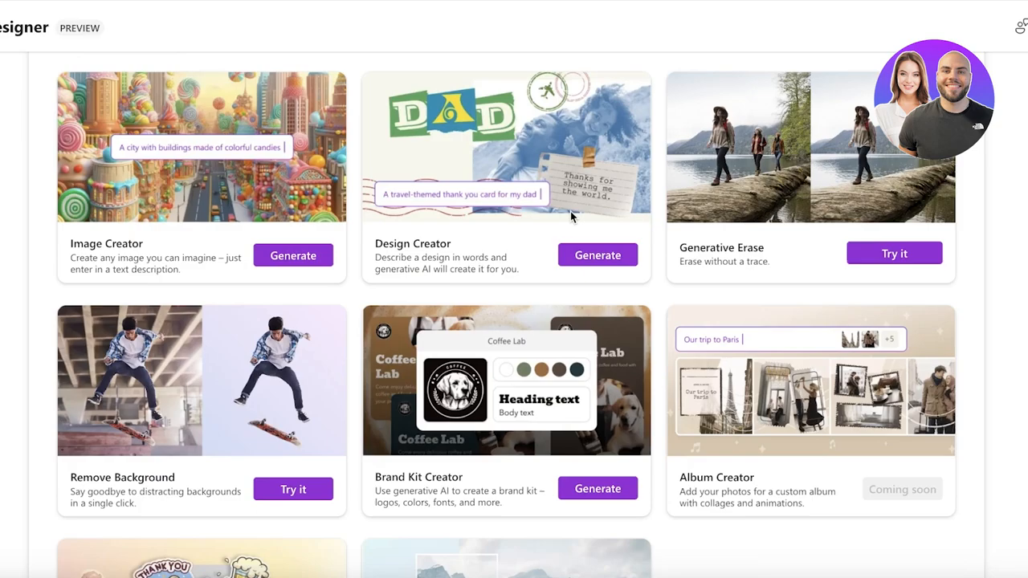
click(935, 97)
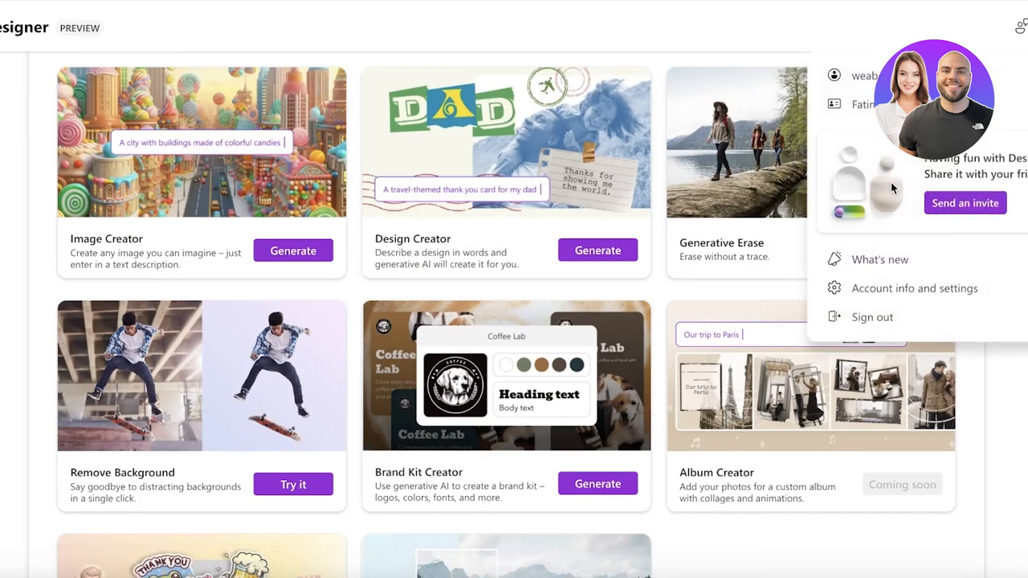
scroll(down, 3)
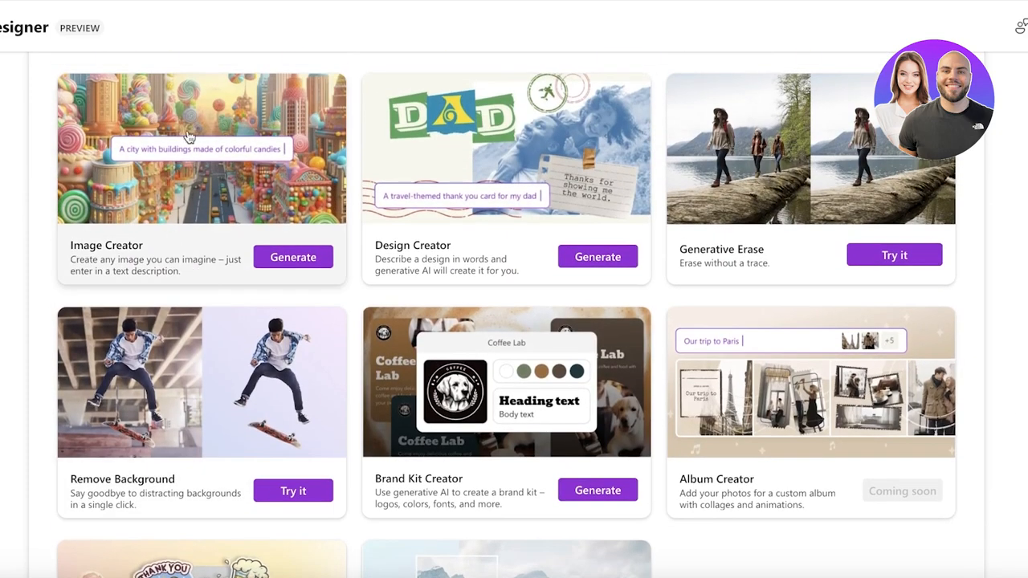
scroll(down, 3)
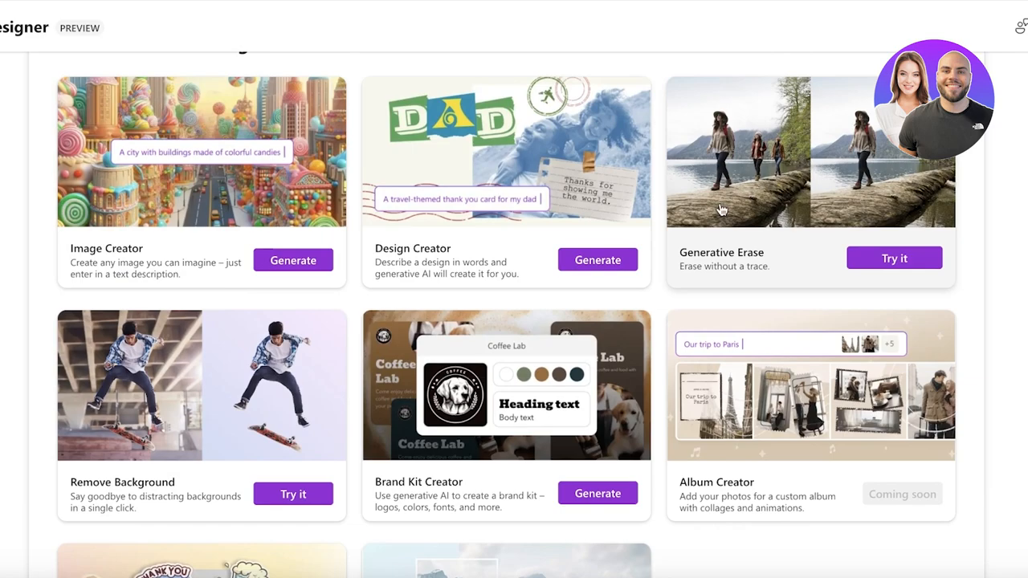
click(597, 493)
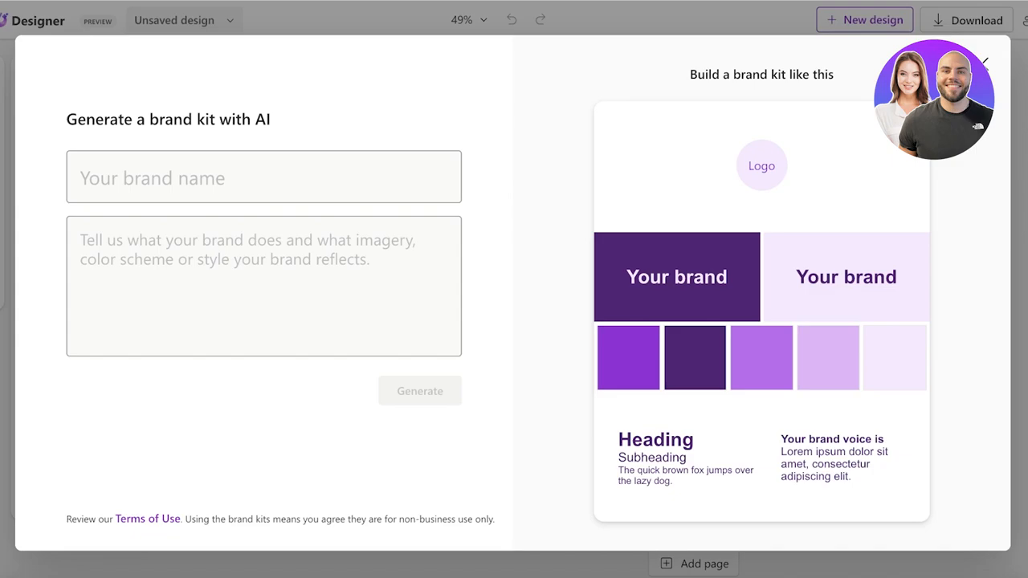
- Enter brand name 'Durden' and description 'Retail, Rustic, vintage, brown green'
click(264, 176)
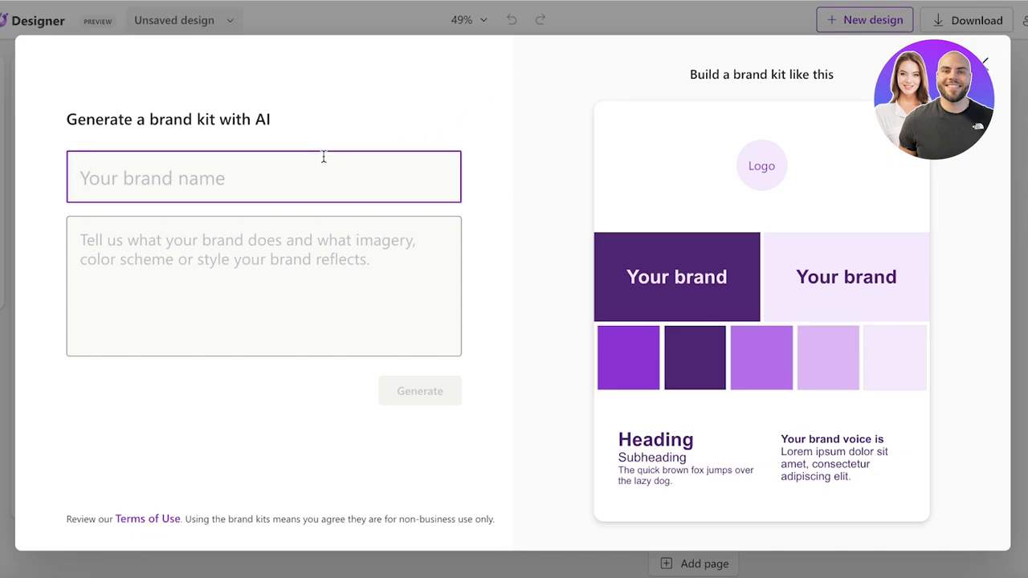
text(Durden)
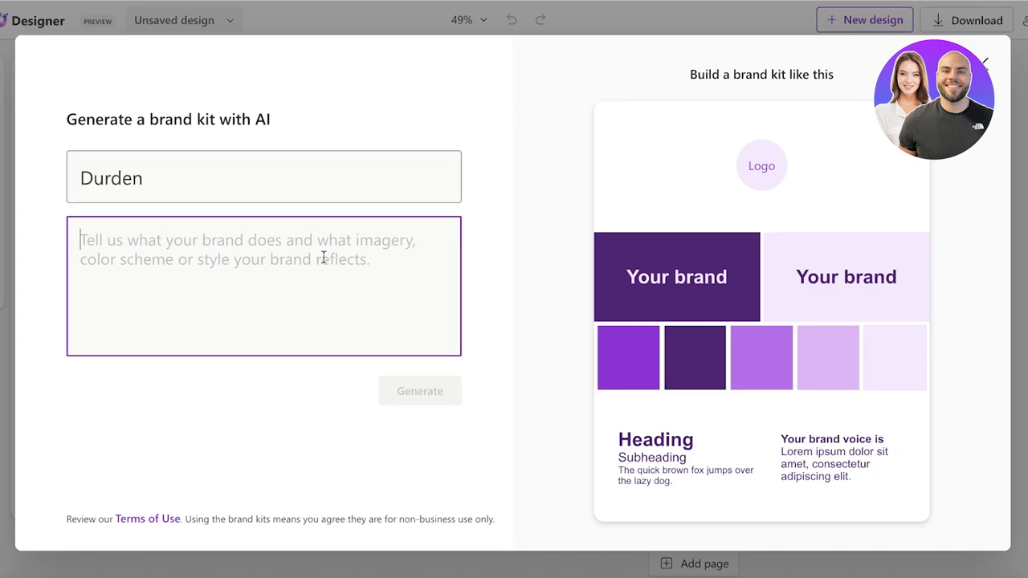
text(Retail, R)
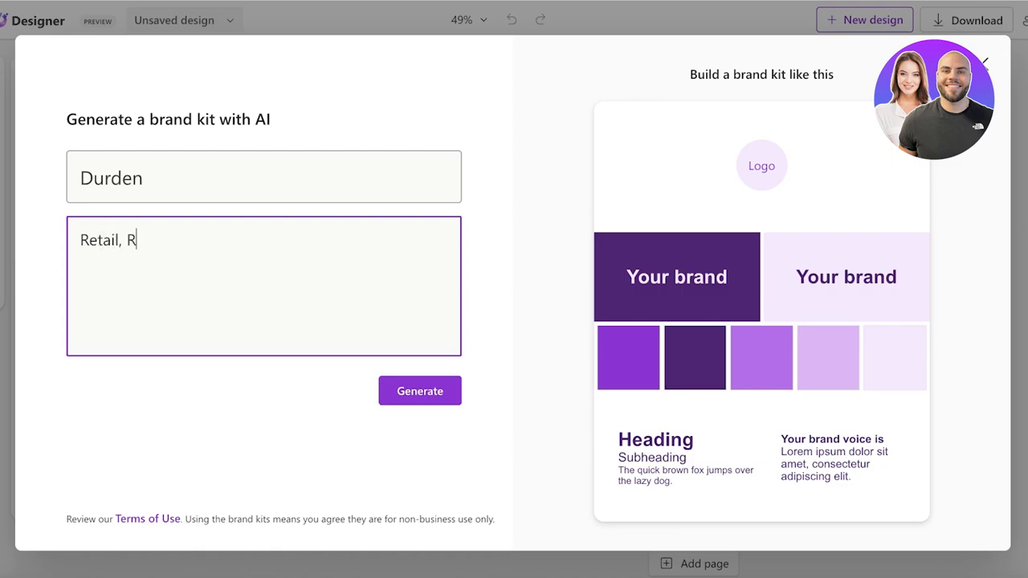
text(ustic, vin)
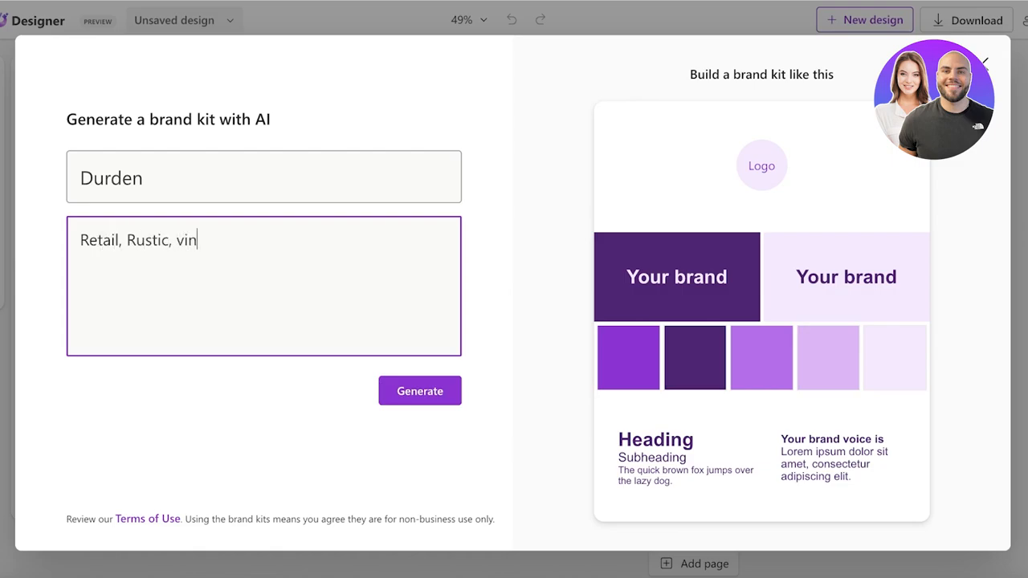
text(tage, borwns and)
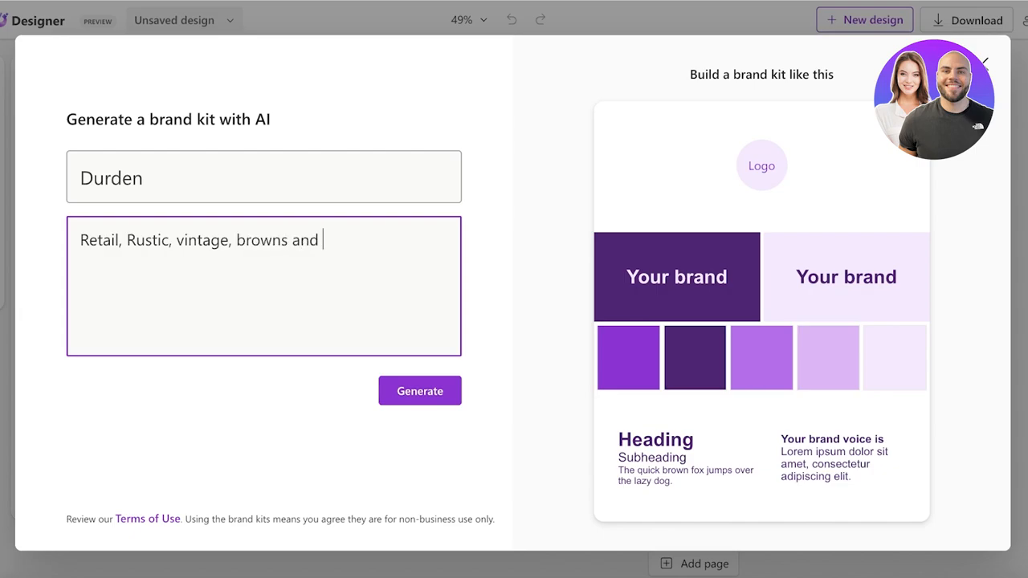
text(green)
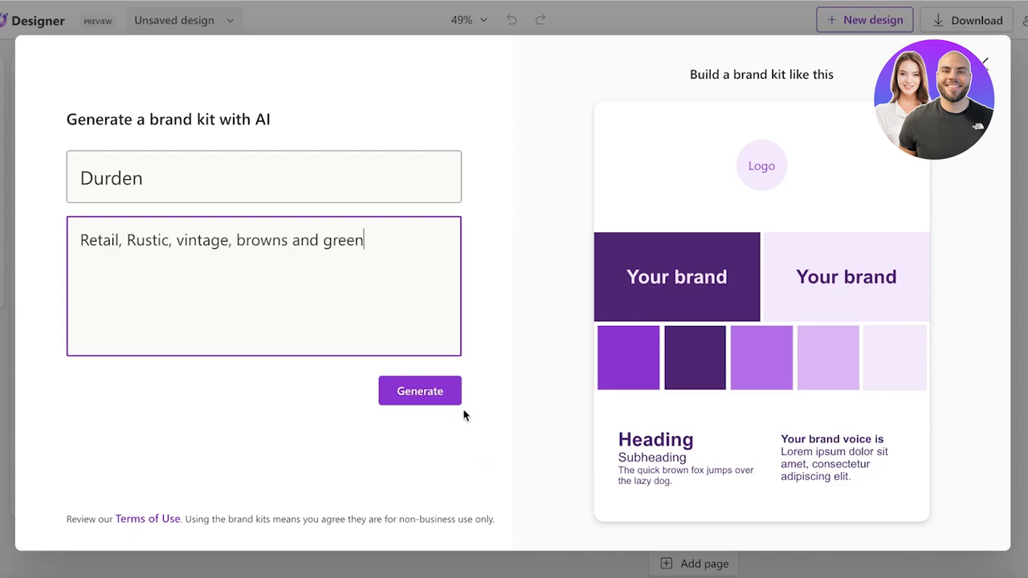
- Generate Durden brand kit options, browse them, add 'clothing' and regenerate
click(419, 392)
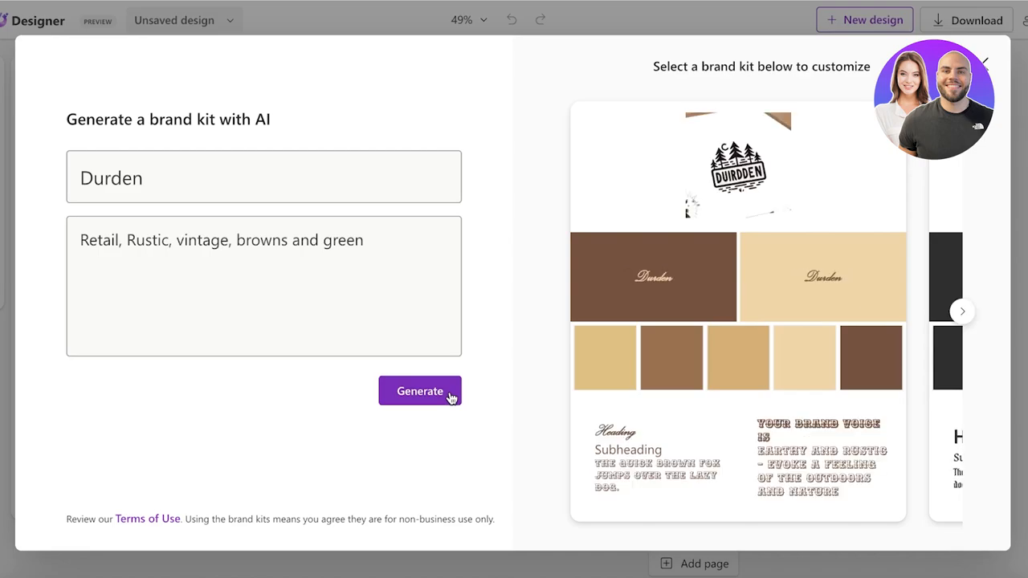
mouse_move(1009, 293)
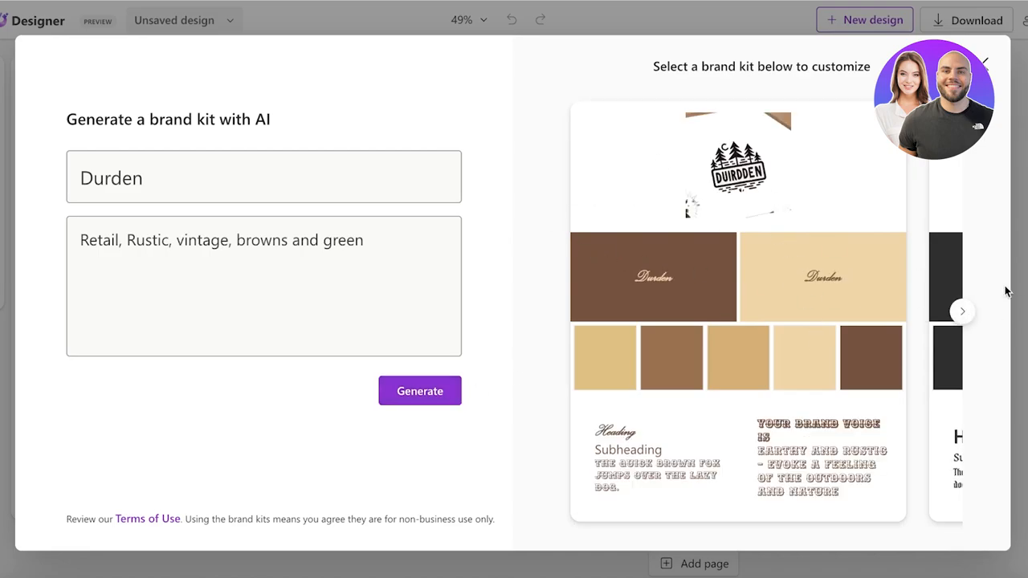
click(962, 311)
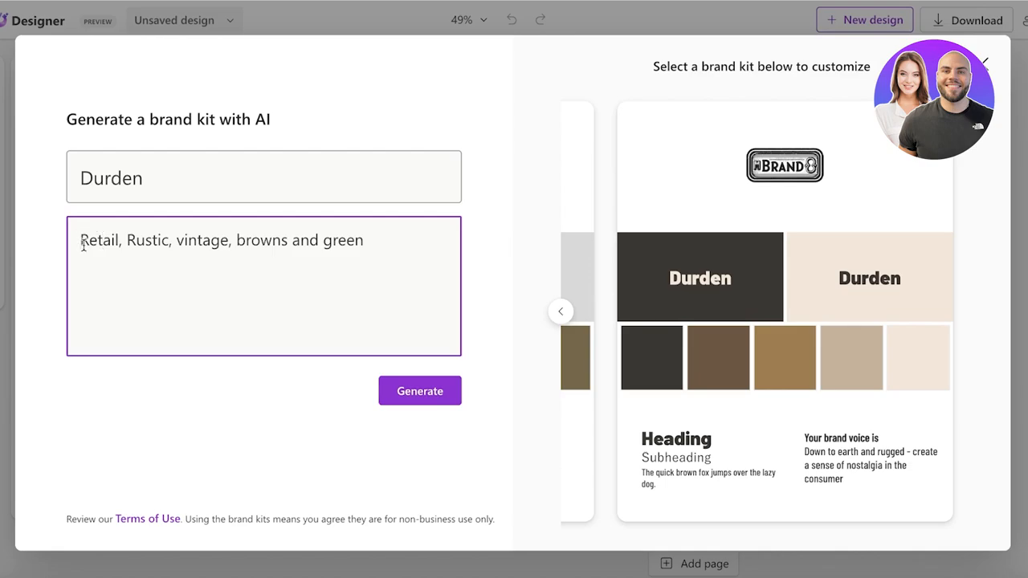
text(clothing)
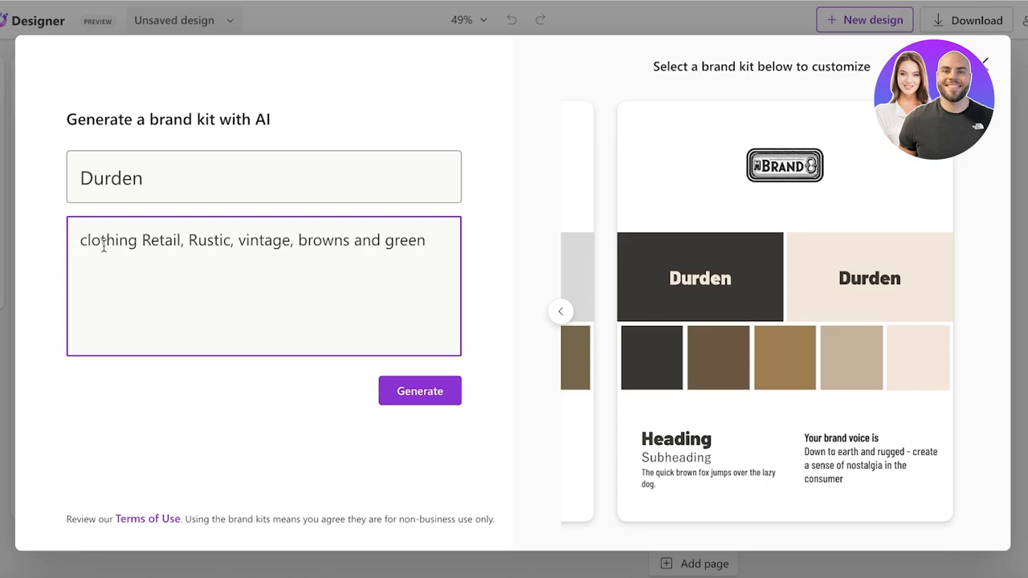
click(419, 392)
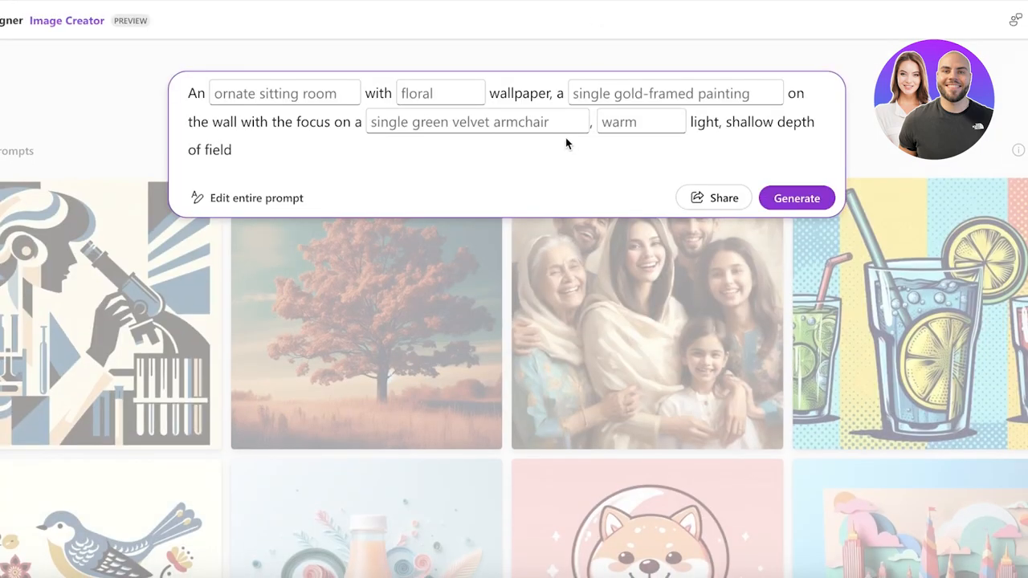
- Select the prompt field in the sitting-room Image Creator template
click(255, 197)
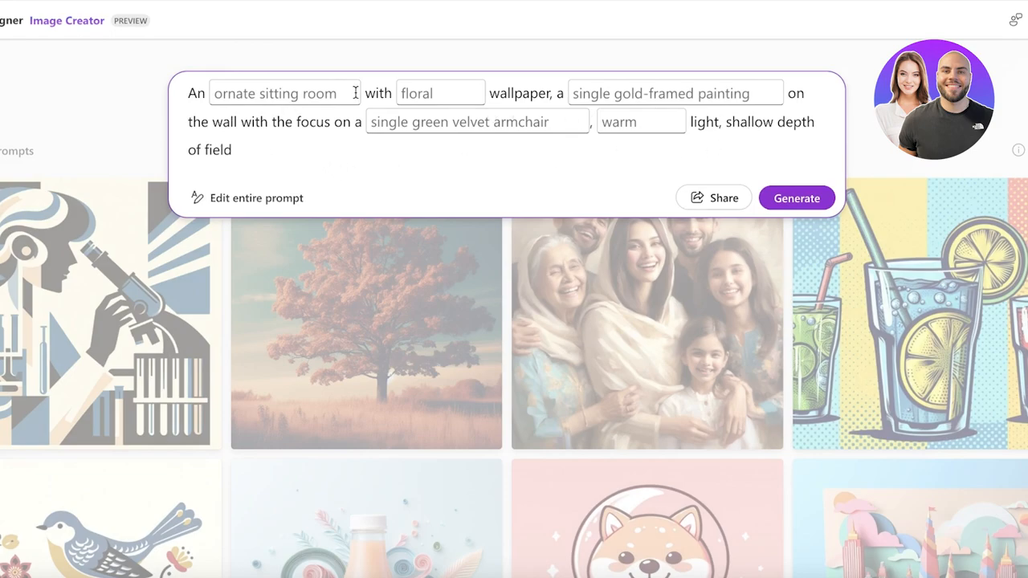
mouse_move(544, 103)
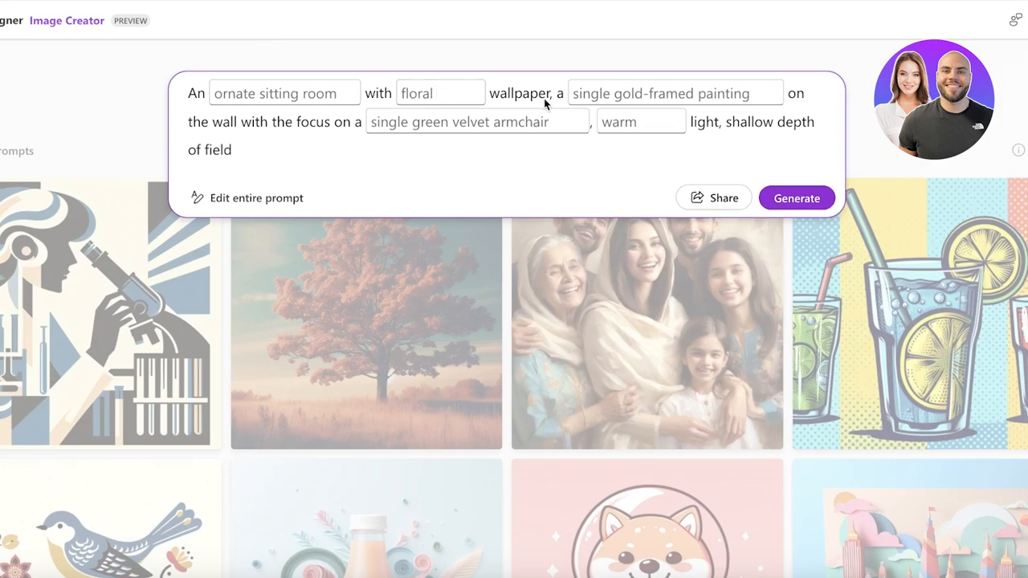
mouse_move(238, 138)
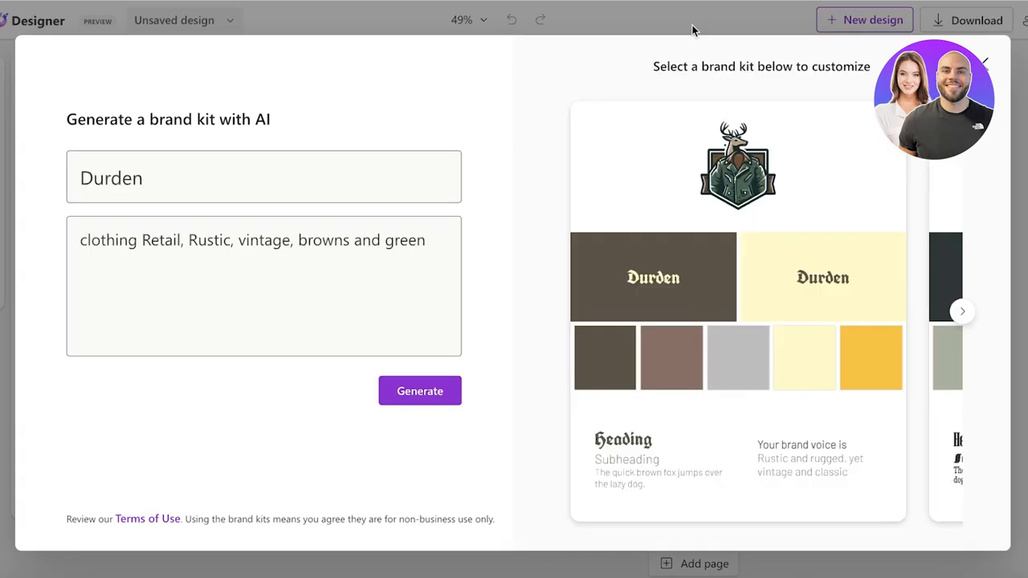
- Replace the Durden kit's deer logo with Main Logo.png from Downloads
click(962, 311)
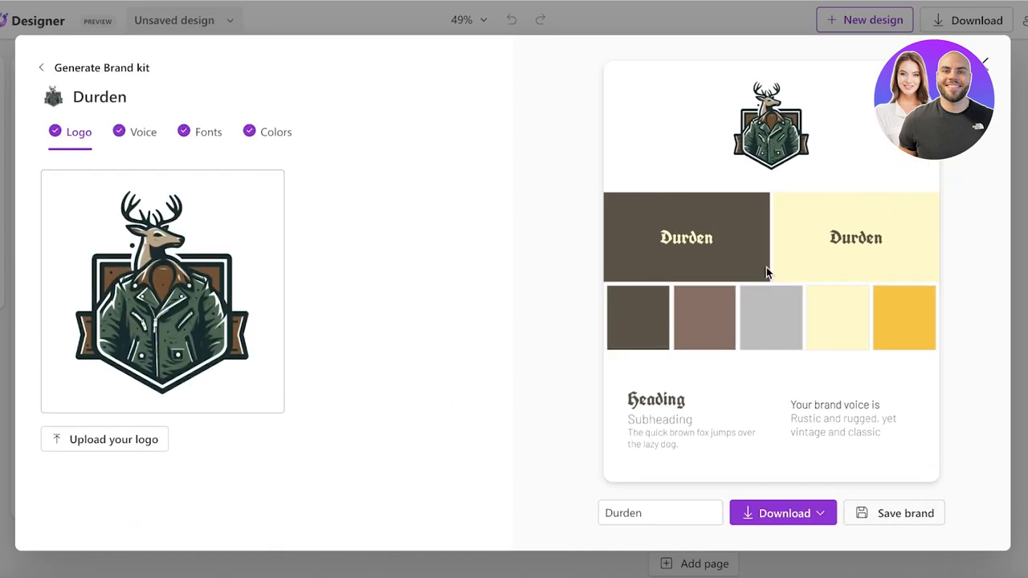
mouse_move(196, 304)
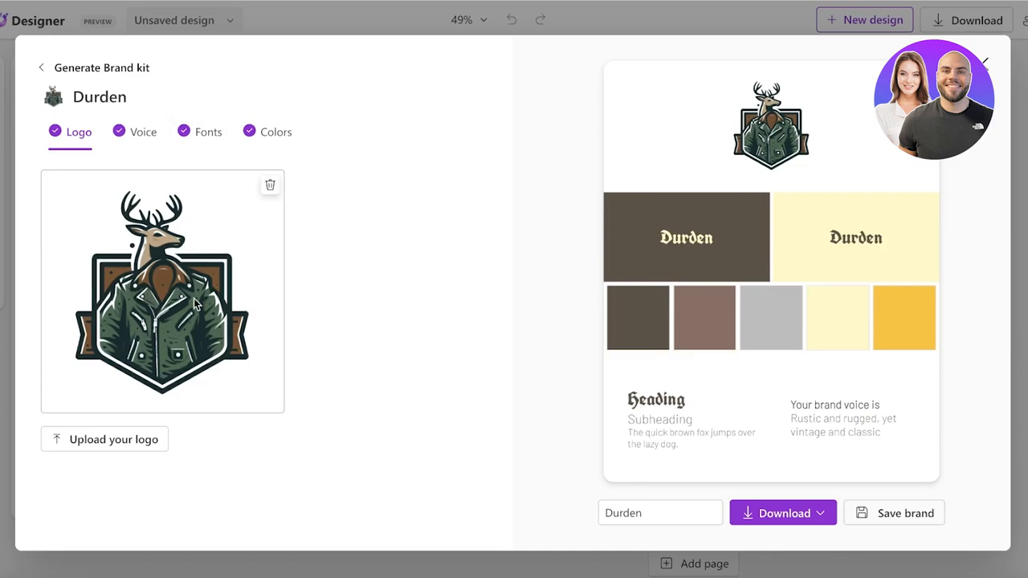
mouse_move(152, 440)
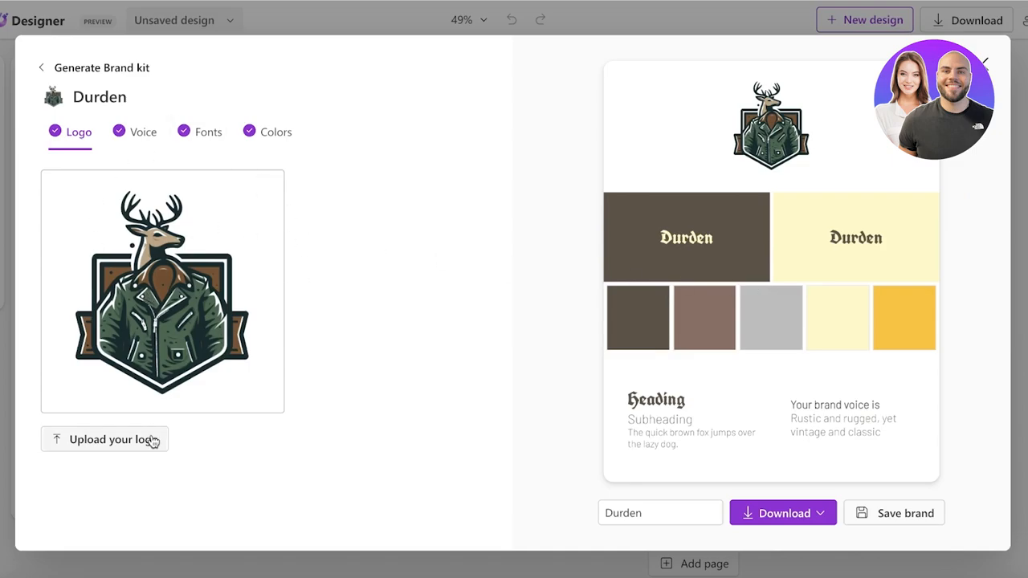
click(104, 440)
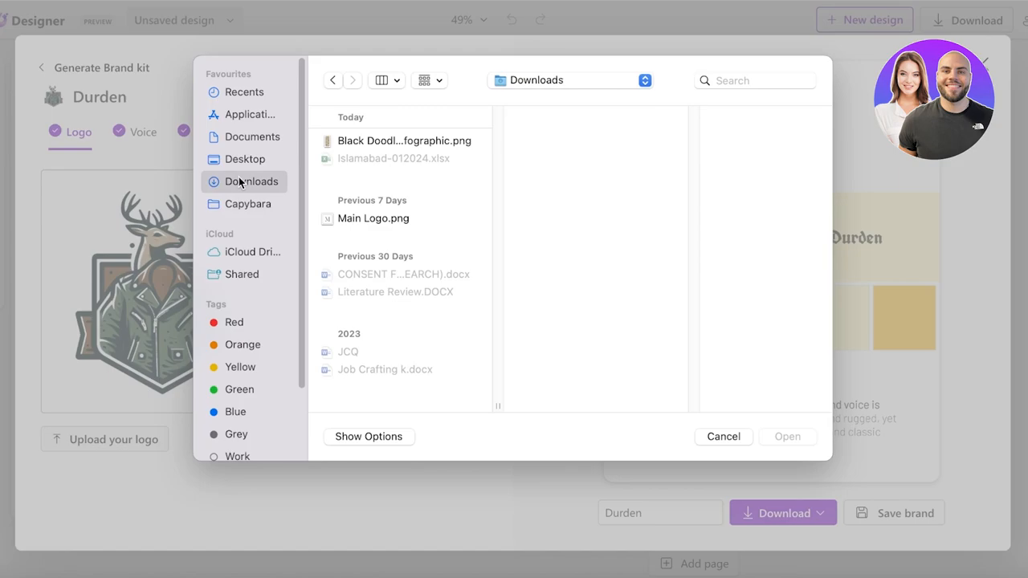
click(372, 218)
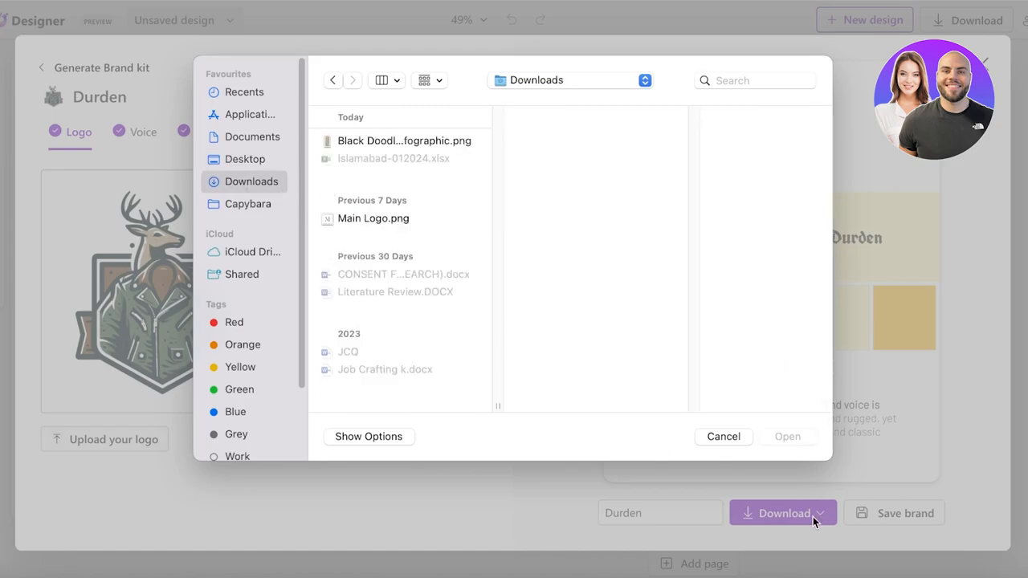
click(373, 218)
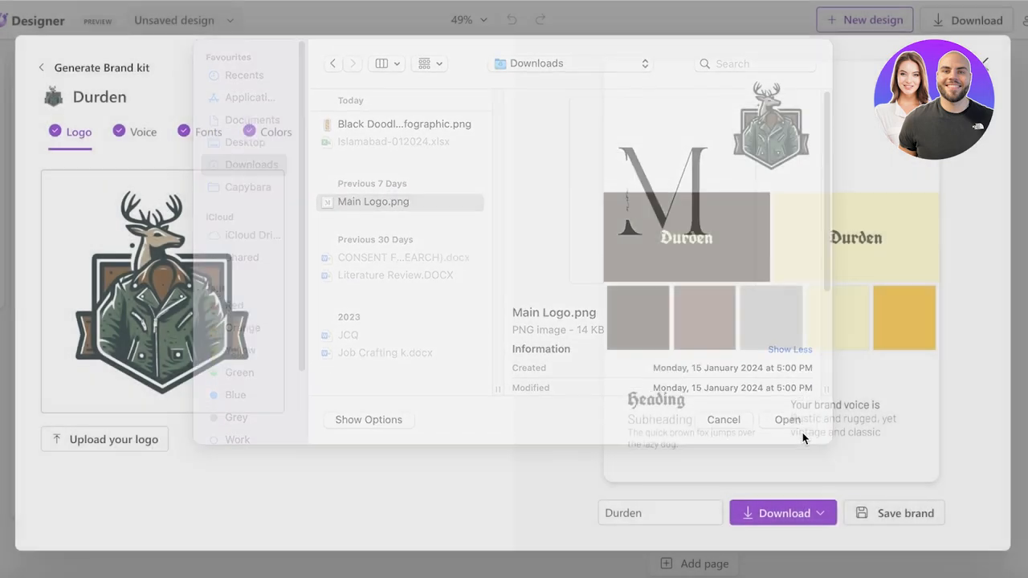
click(722, 419)
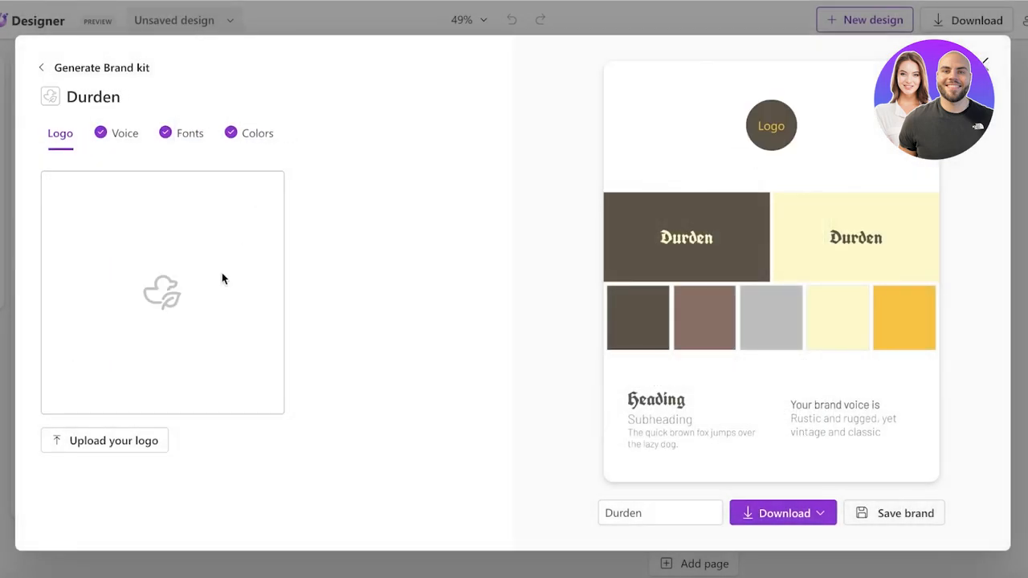
mouse_move(110, 154)
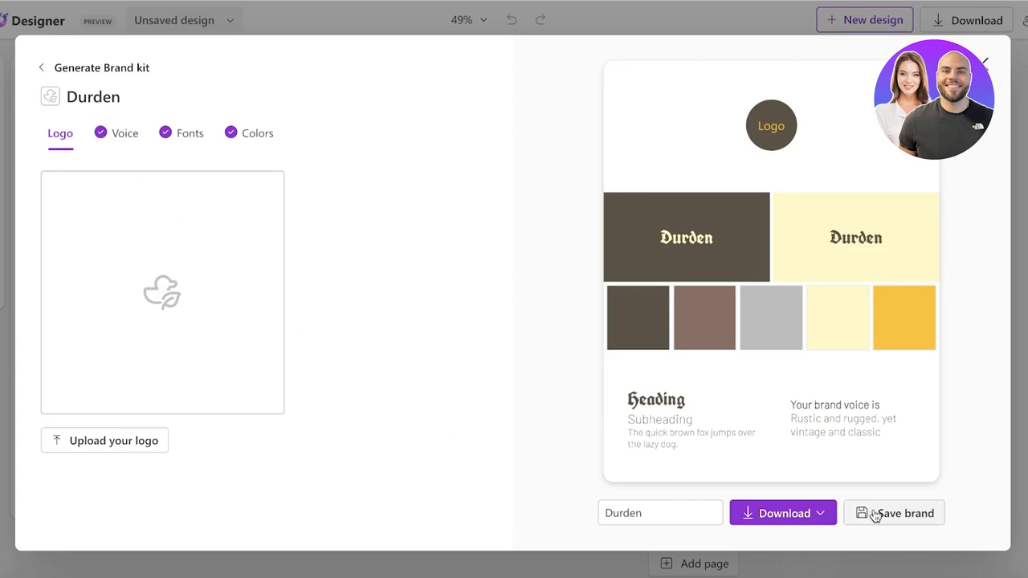
- Save the Durden brand kit and use it in a Designer design
click(893, 512)
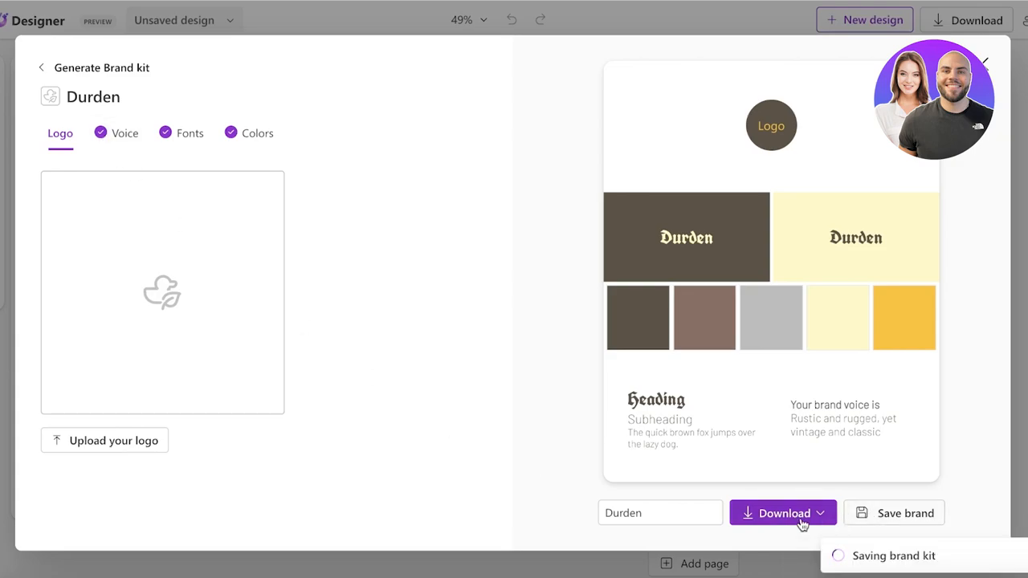
click(893, 514)
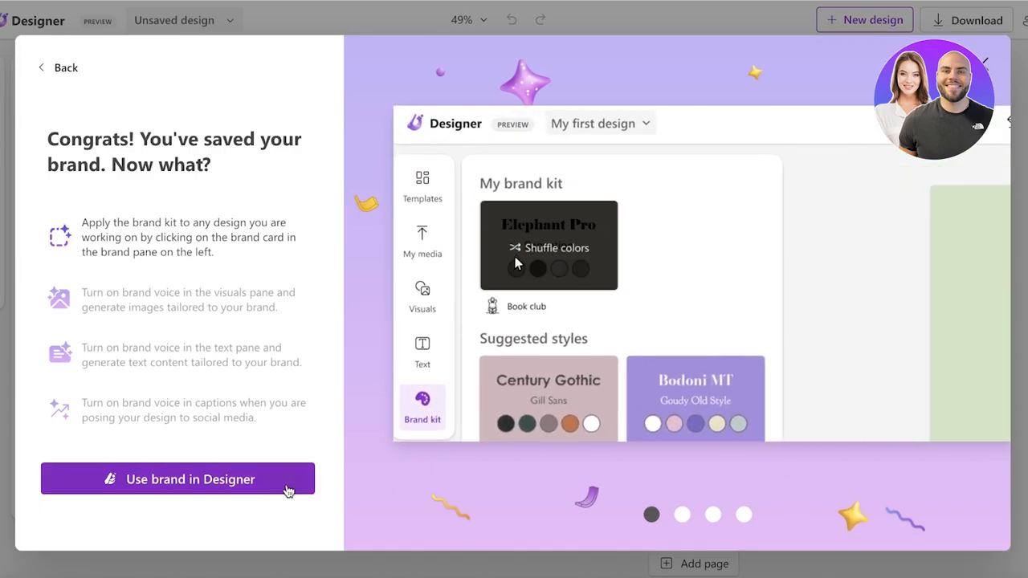
click(176, 478)
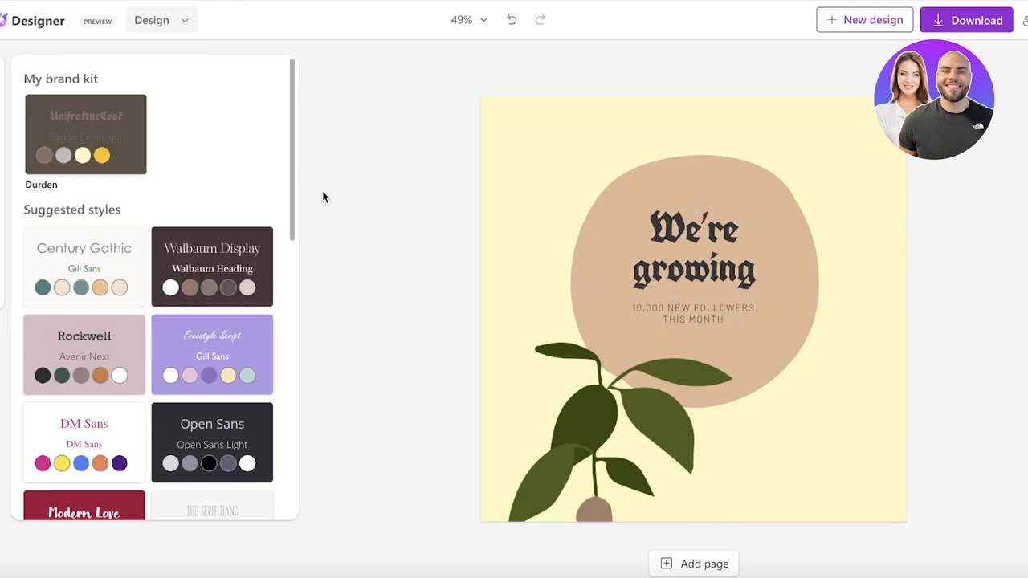
scroll(down, 3)
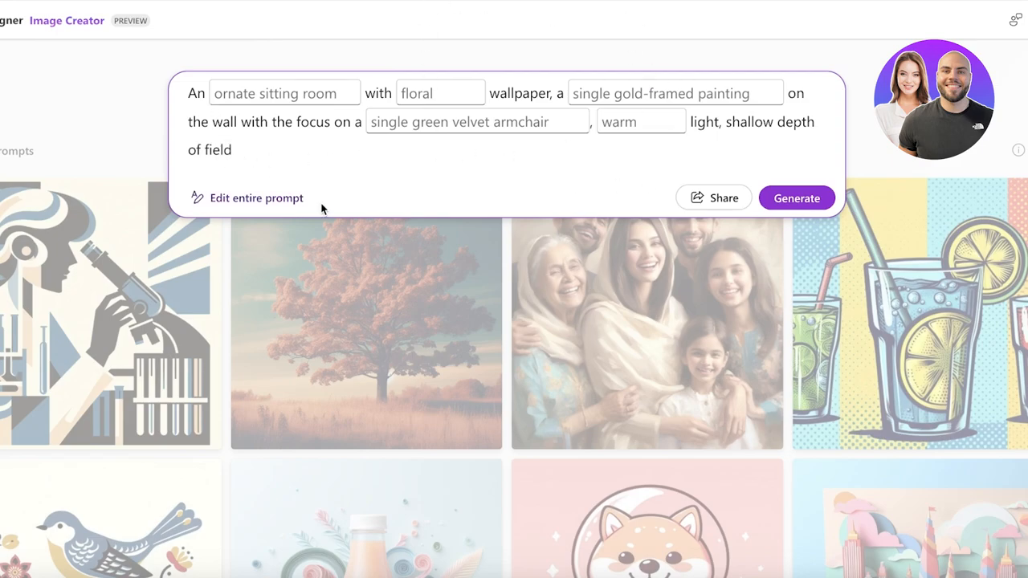
- Rewrite the prompt as a dog running through a royal garden, warm tones, colorful, and generate
click(255, 197)
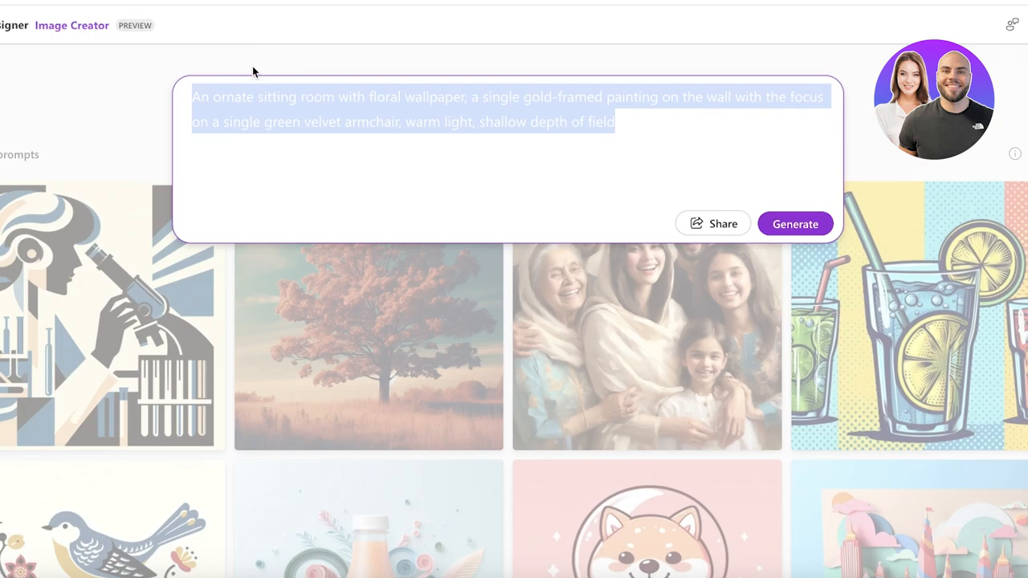
key(Delete)
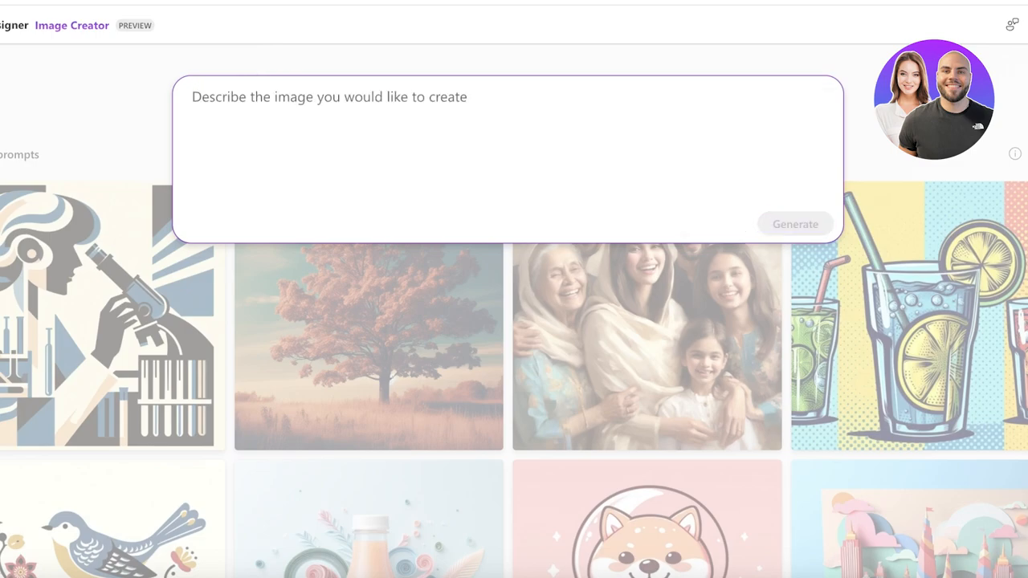
text(A dog running)
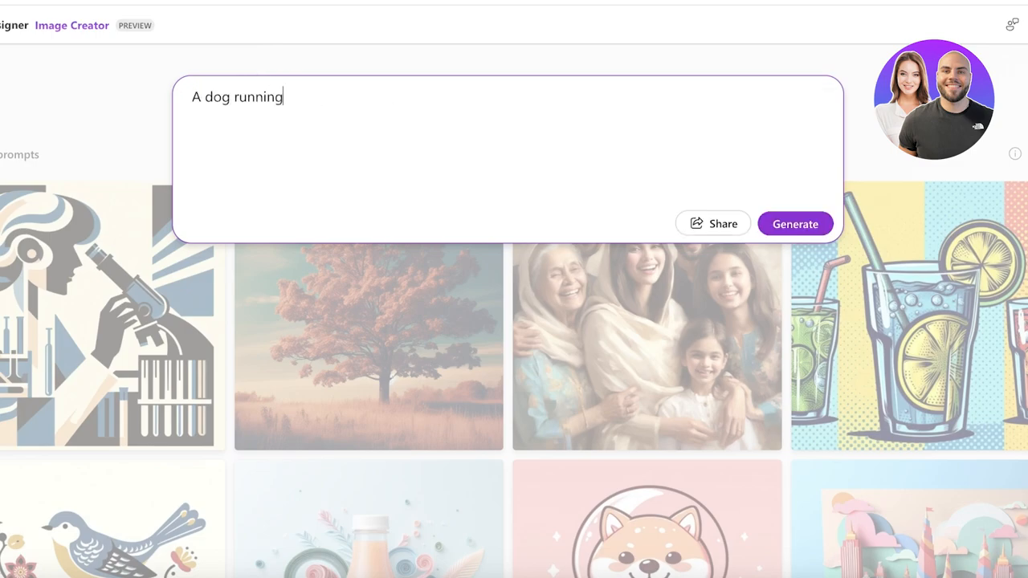
text(through ar)
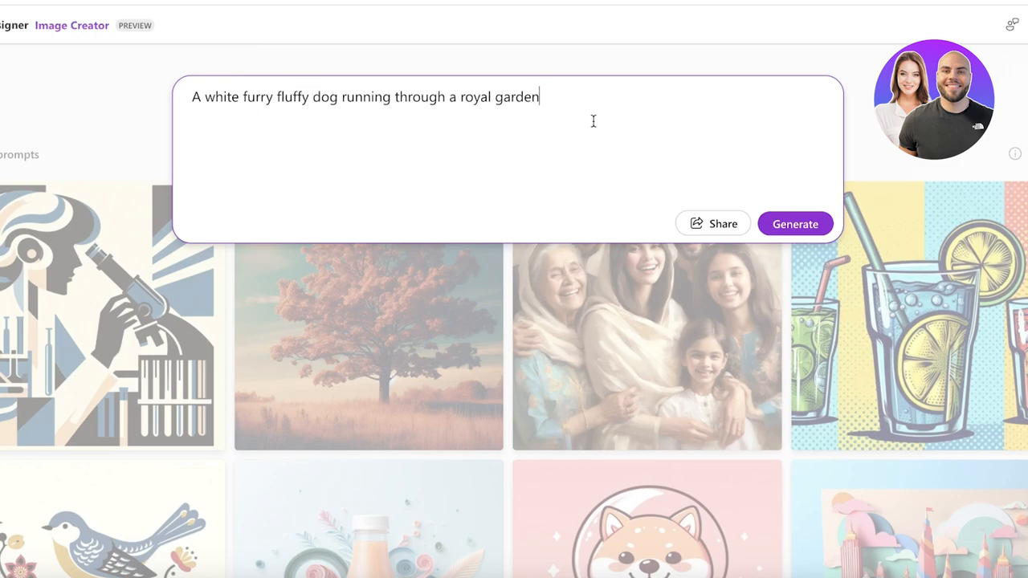
text(, ye)
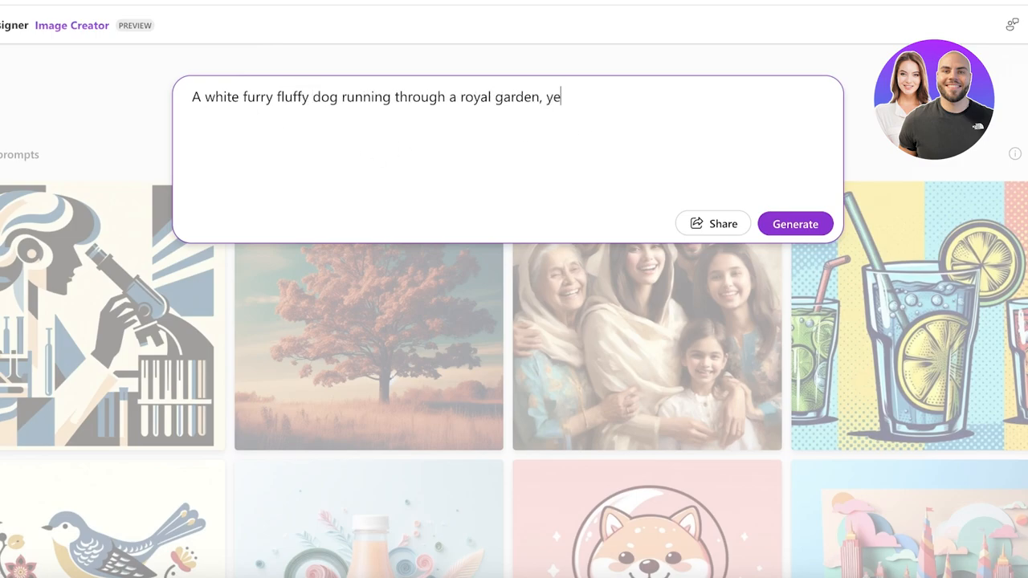
text(warm ton)
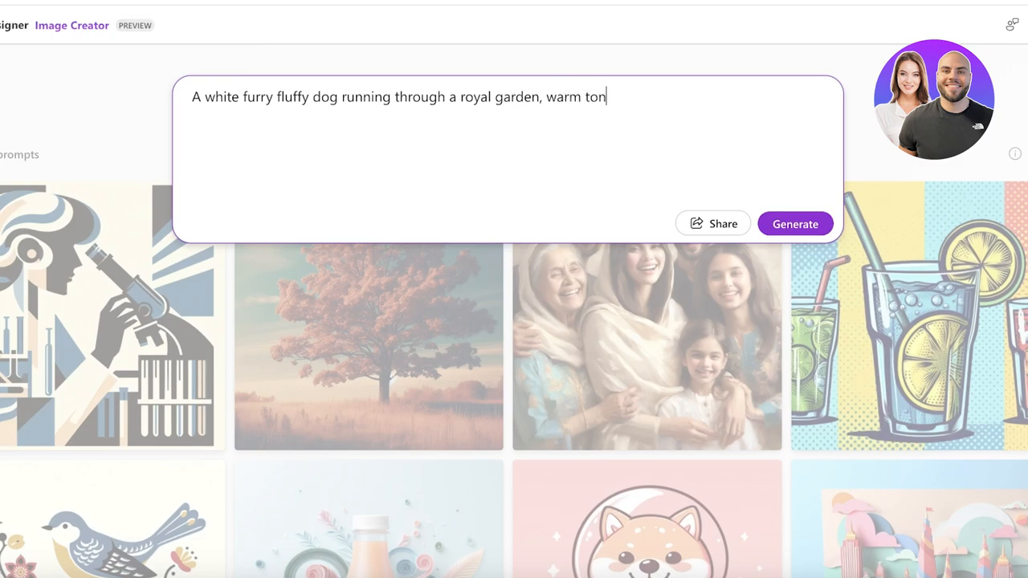
text(es, colorful)
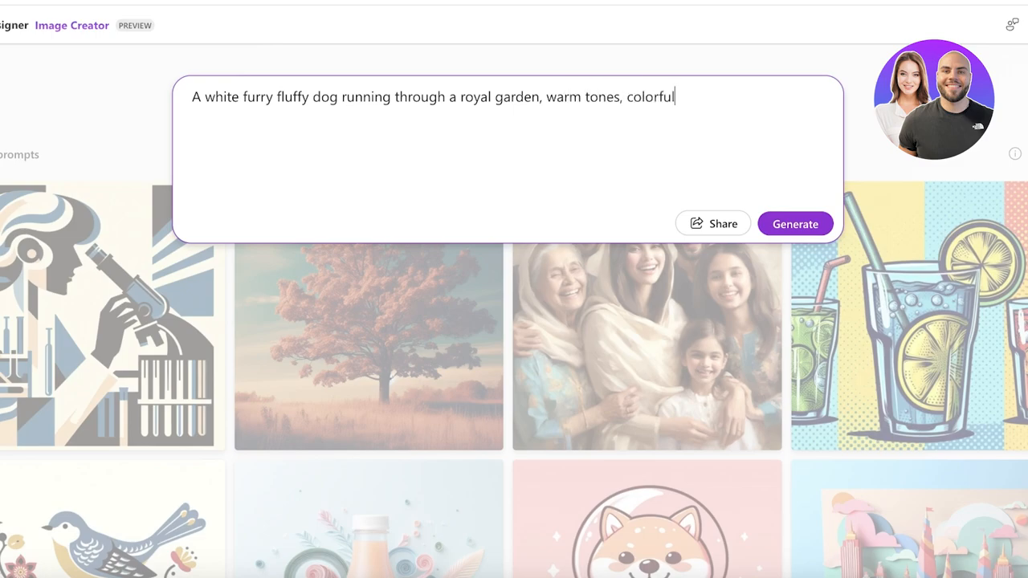
click(794, 224)
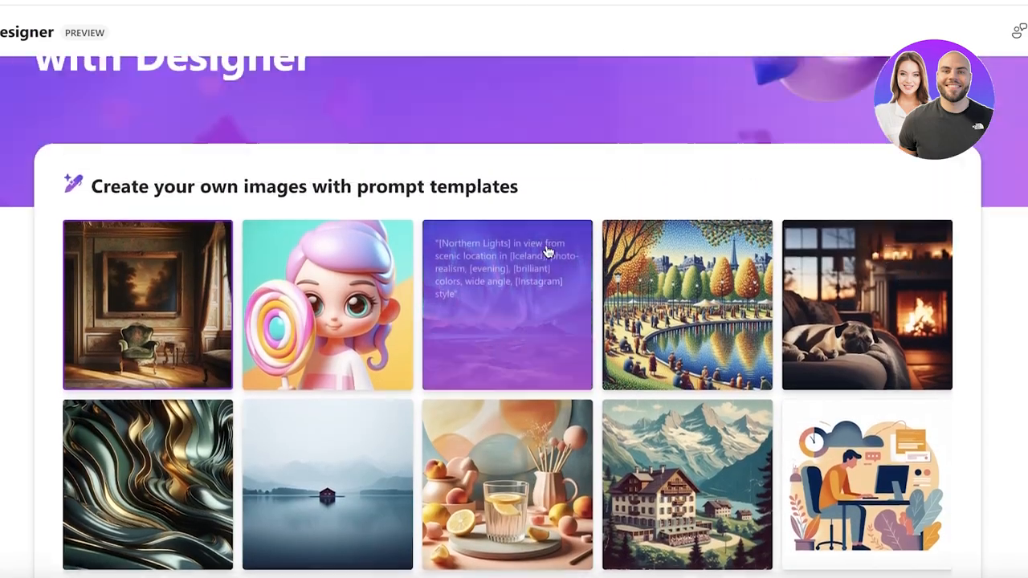
- Open the generated fluffy dog image's details and download it
click(507, 305)
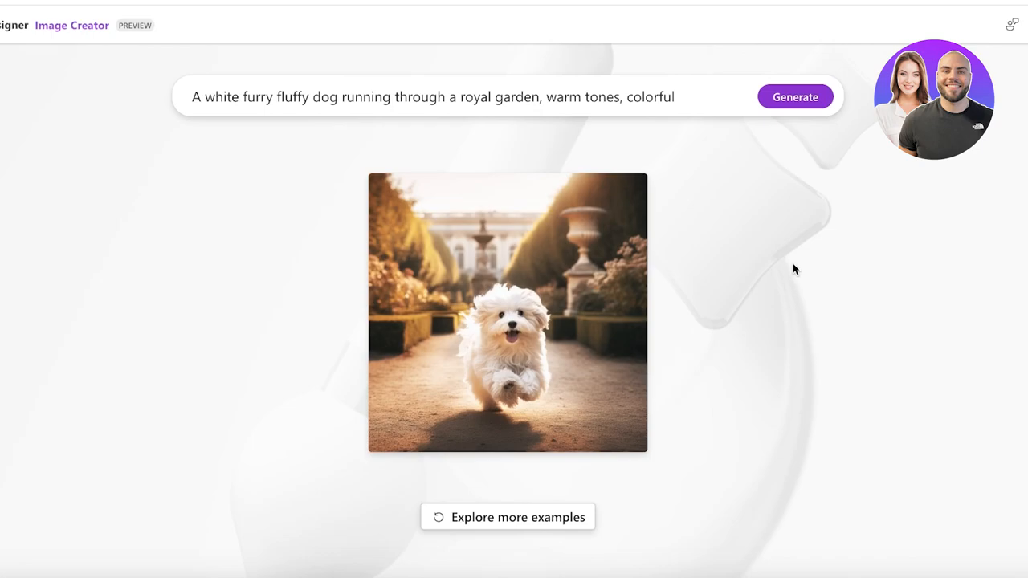
click(508, 312)
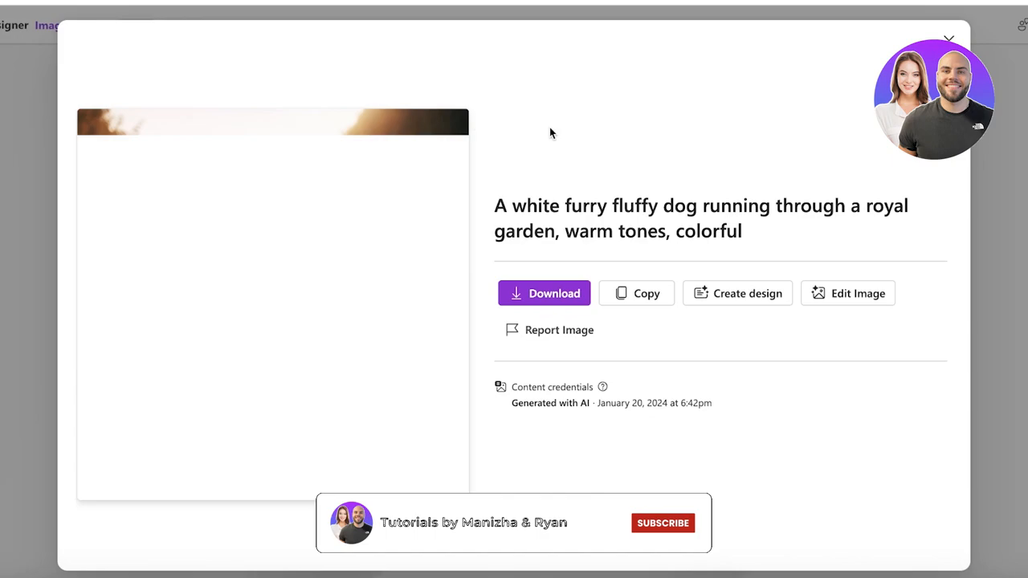
click(662, 524)
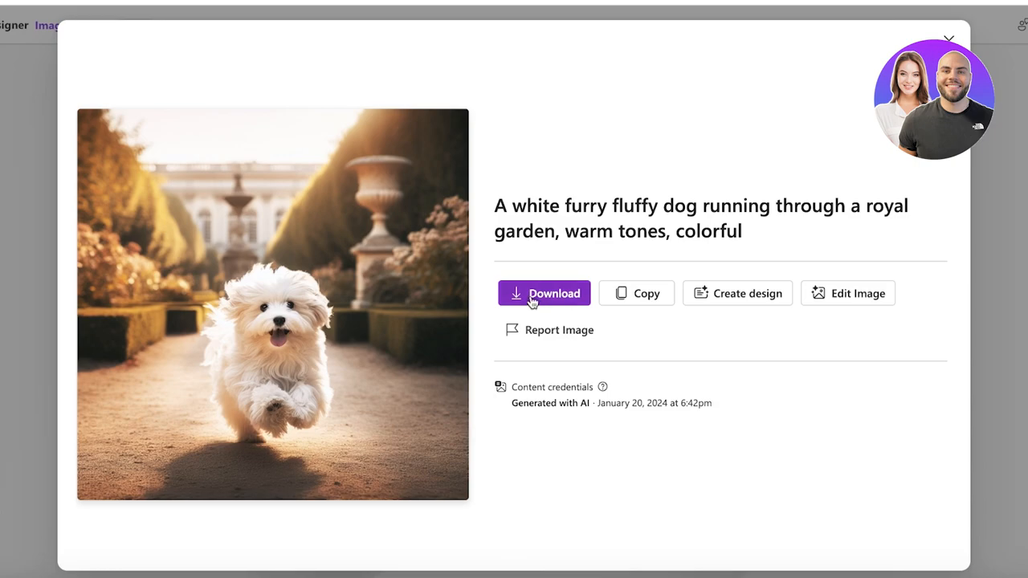
mouse_move(735, 293)
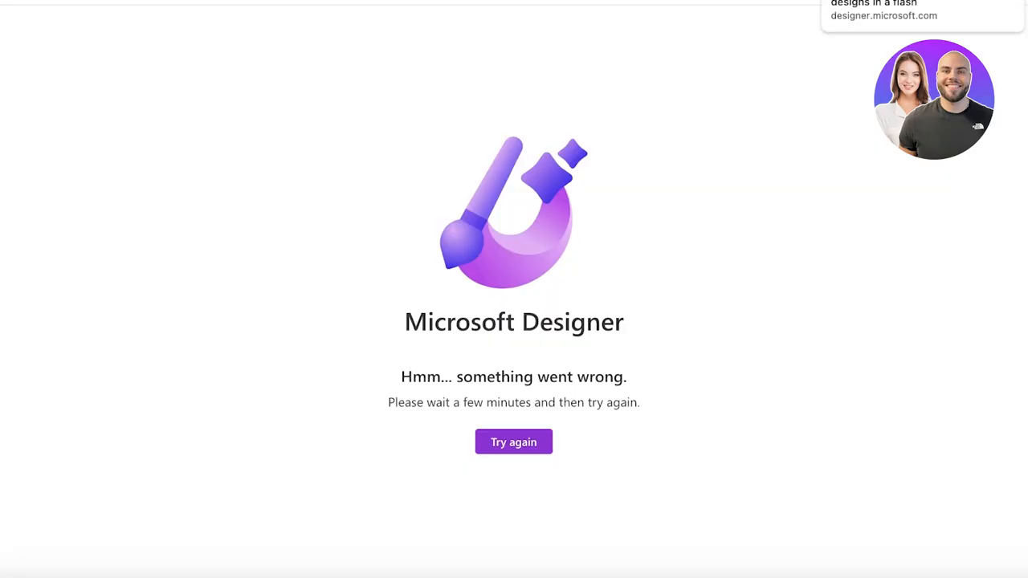
- Reload the page, describe an Instagram post about caring for cute dogs, and generate designs
click(514, 442)
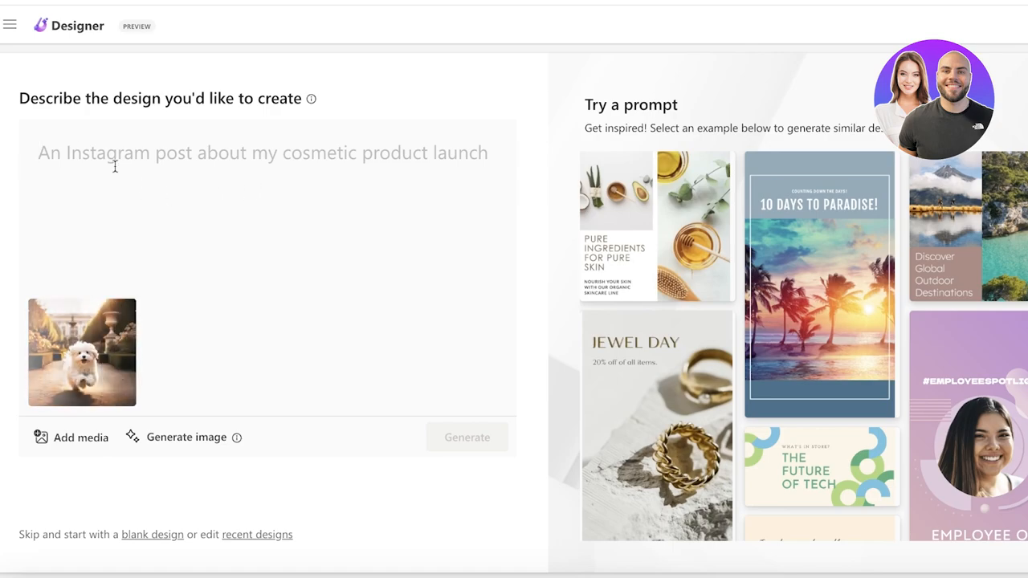
click(466, 437)
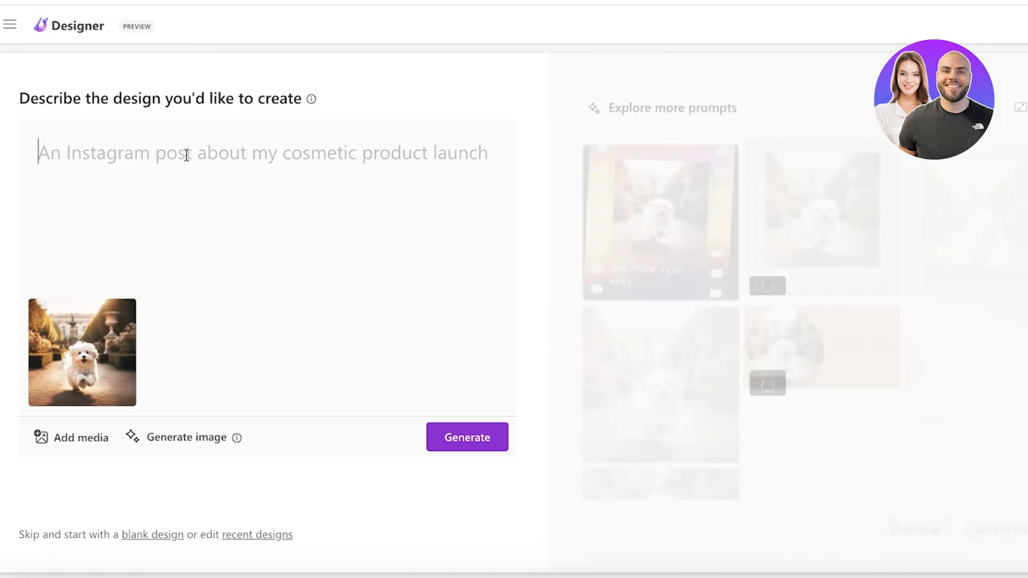
text(Cre)
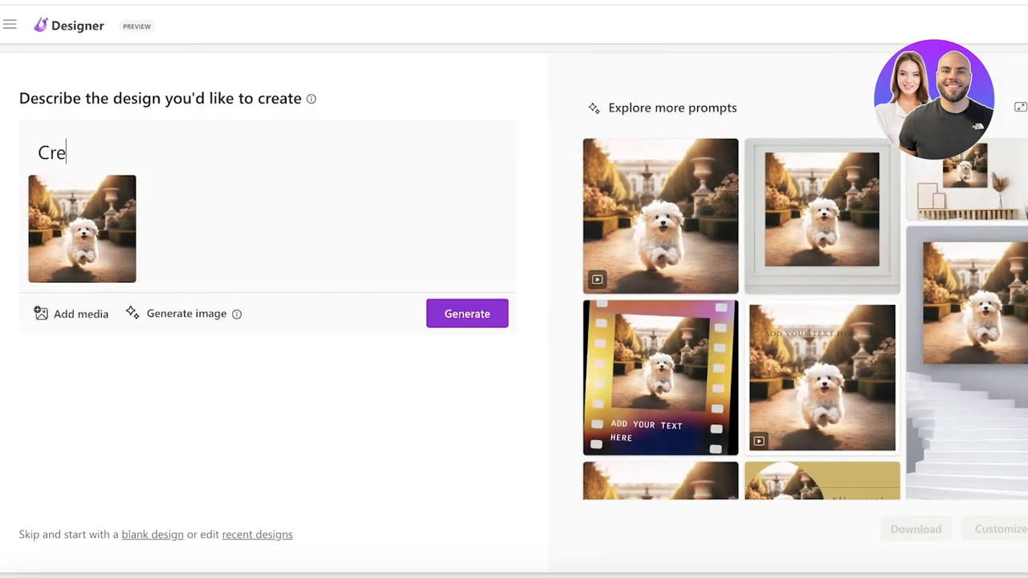
text(ate a instagram post about)
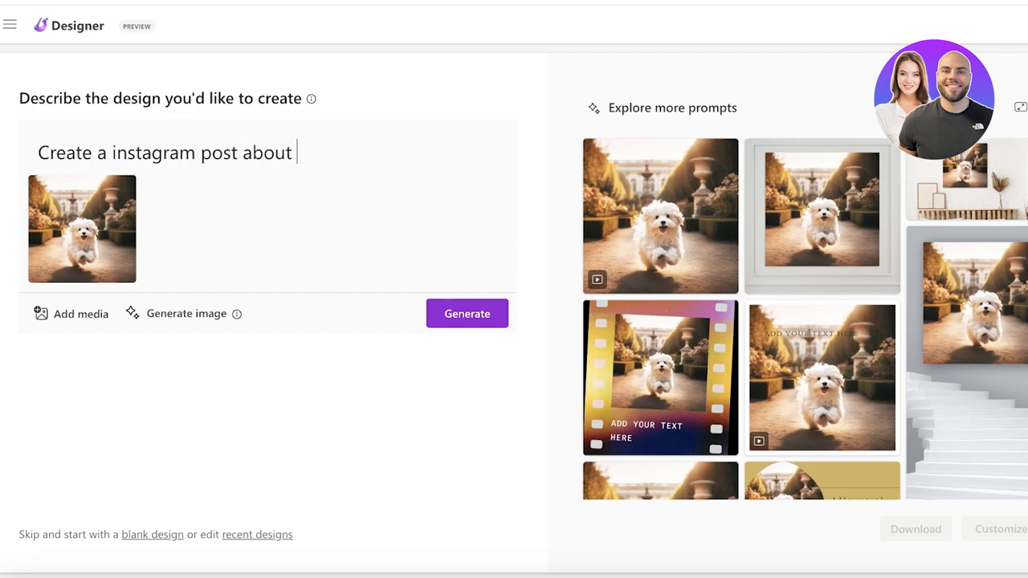
text(cute dogs and how to)
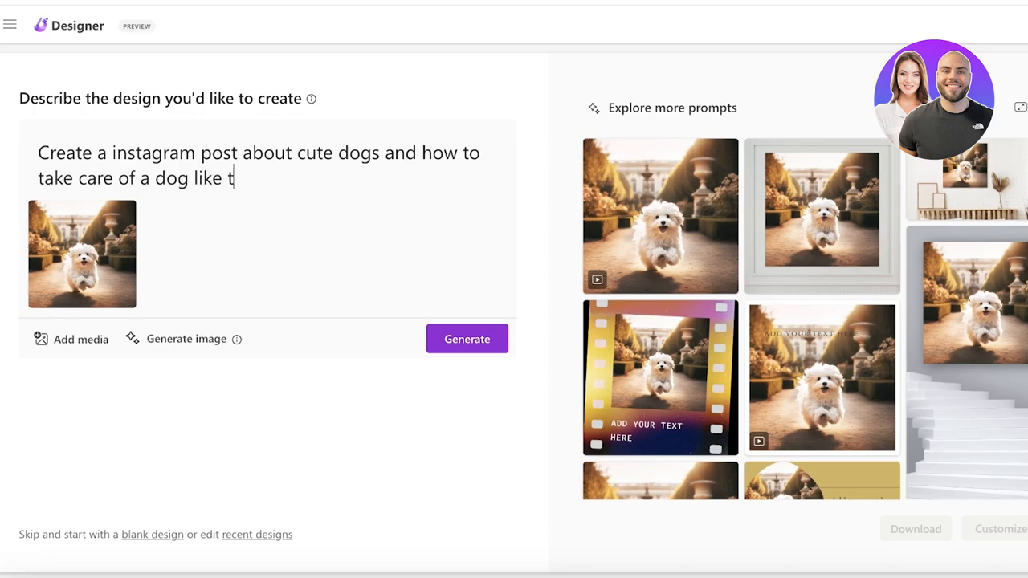
click(466, 338)
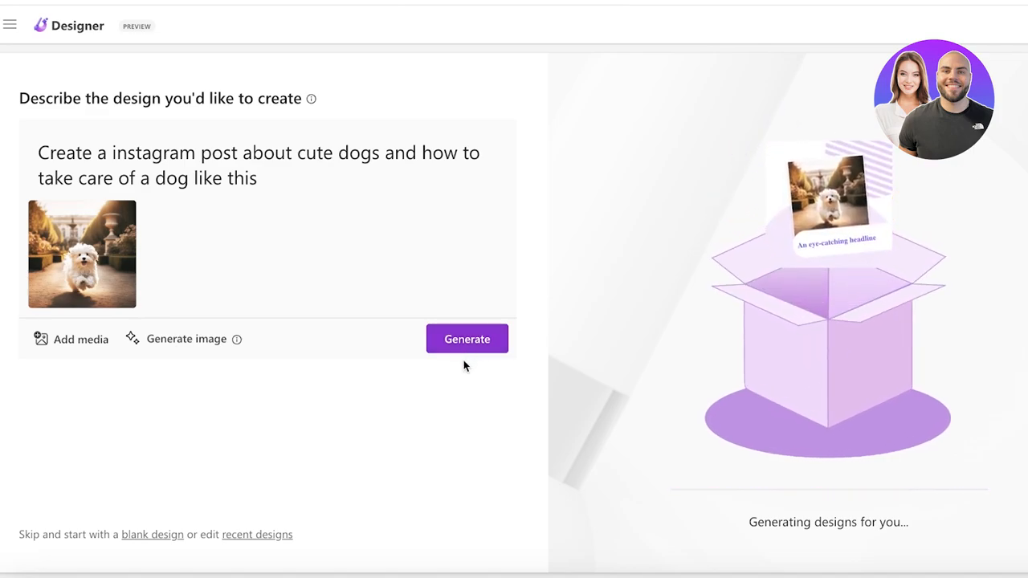
- Pick the design with the green 'Caring for Cute Dogs' panel and open it for editing
click(466, 337)
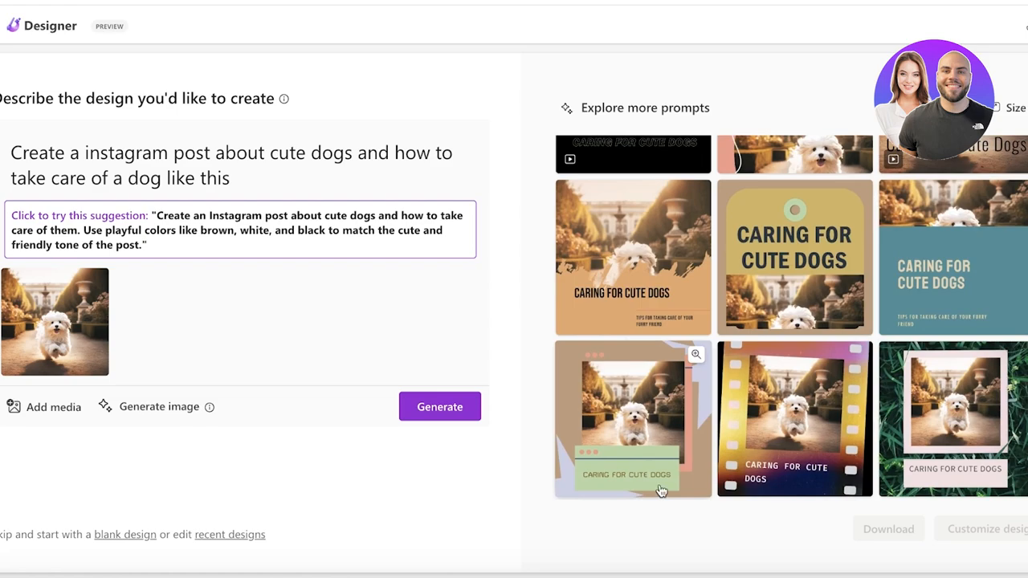
click(633, 417)
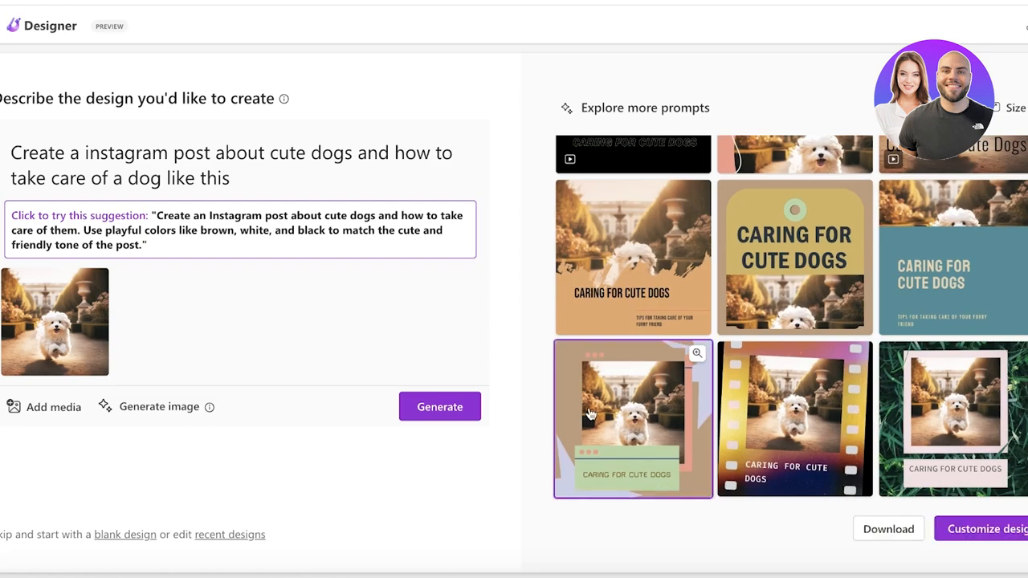
click(633, 417)
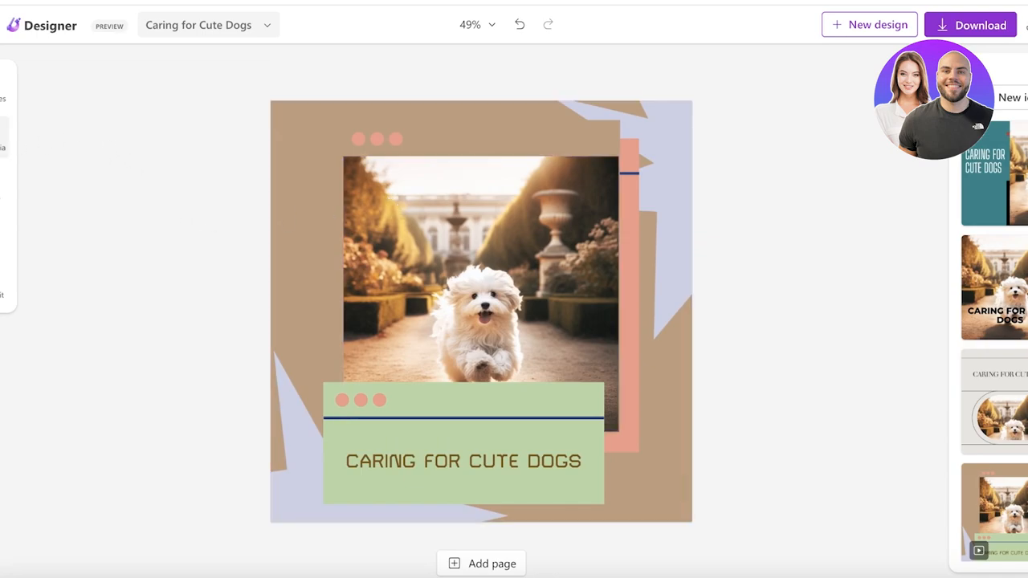
- Scroll through the ready-made template gallery beside the dog design
click(16, 83)
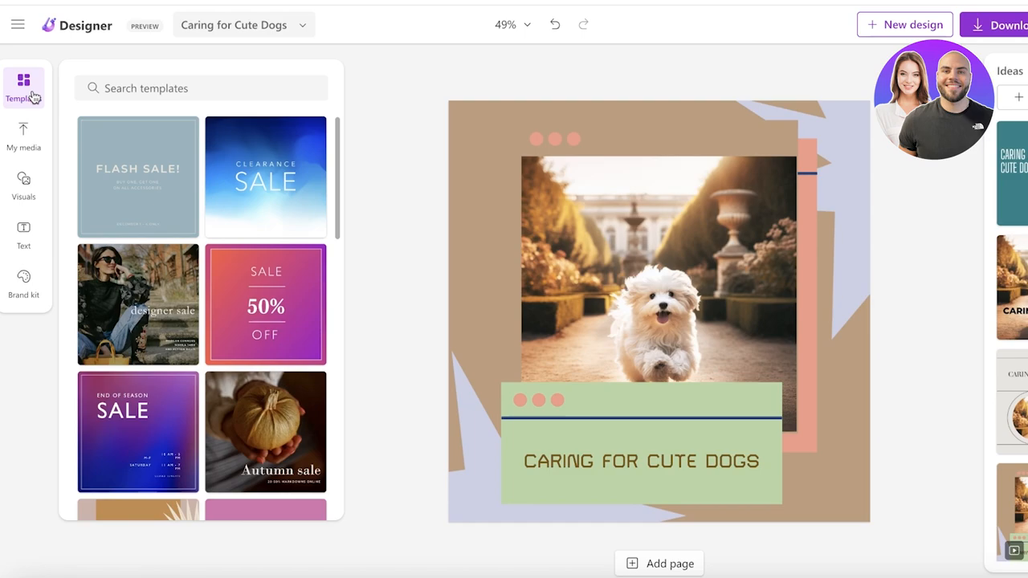
scroll(down, 3)
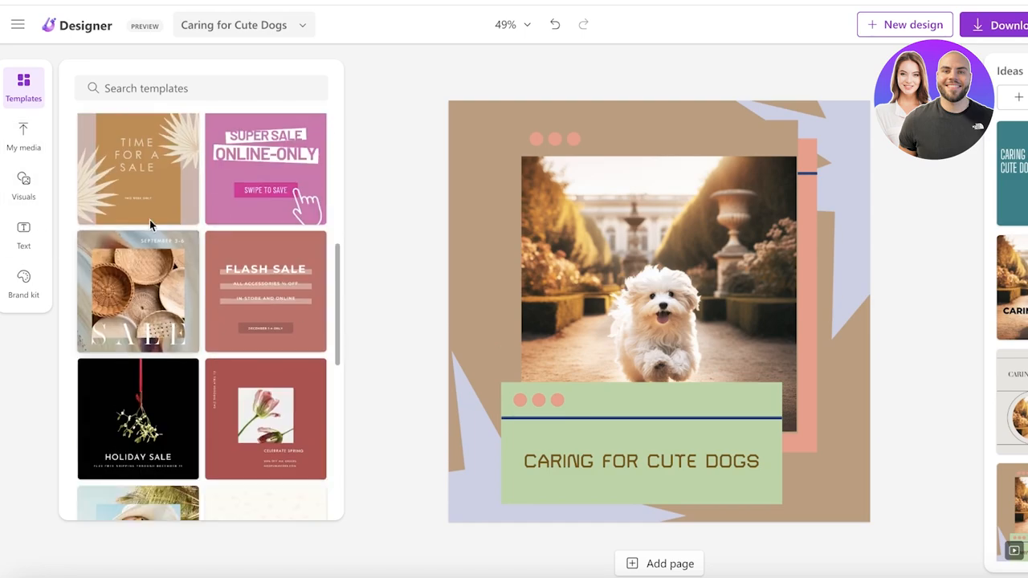
scroll(down, 3)
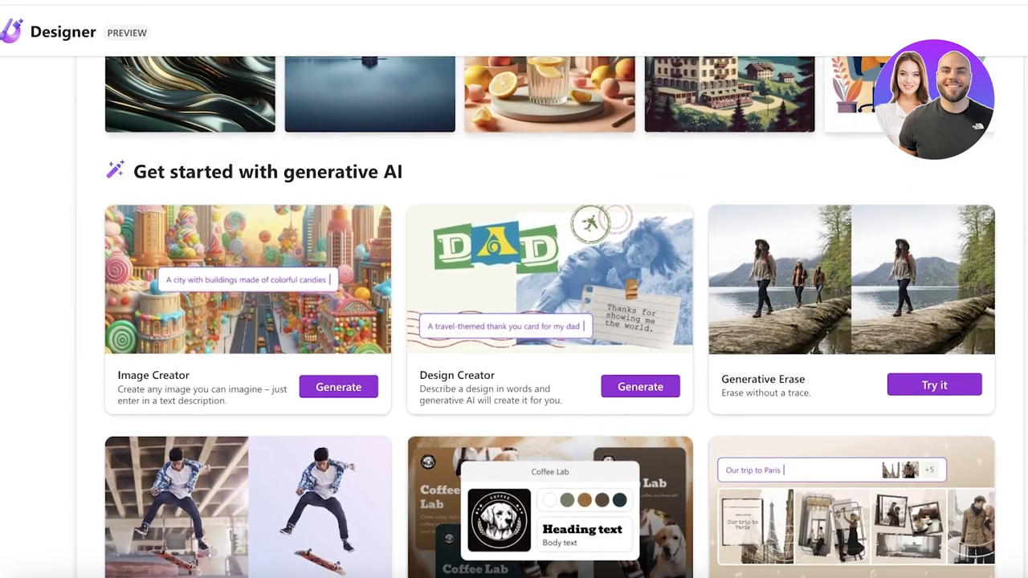
mouse_move(614, 305)
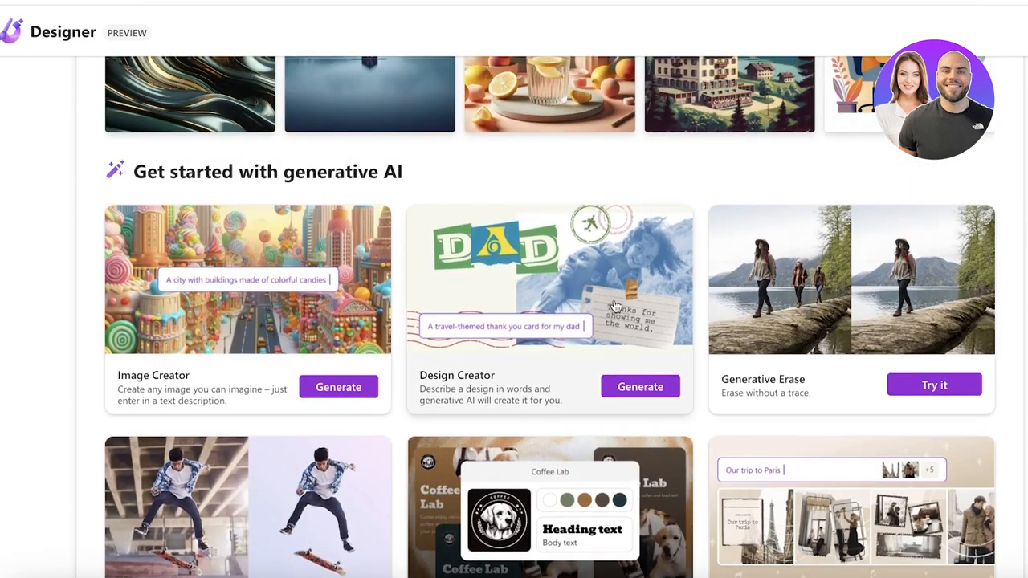
- Launch Generative Erase from the AI tools list, then dismiss the Downloads file picker
scroll(down, 3)
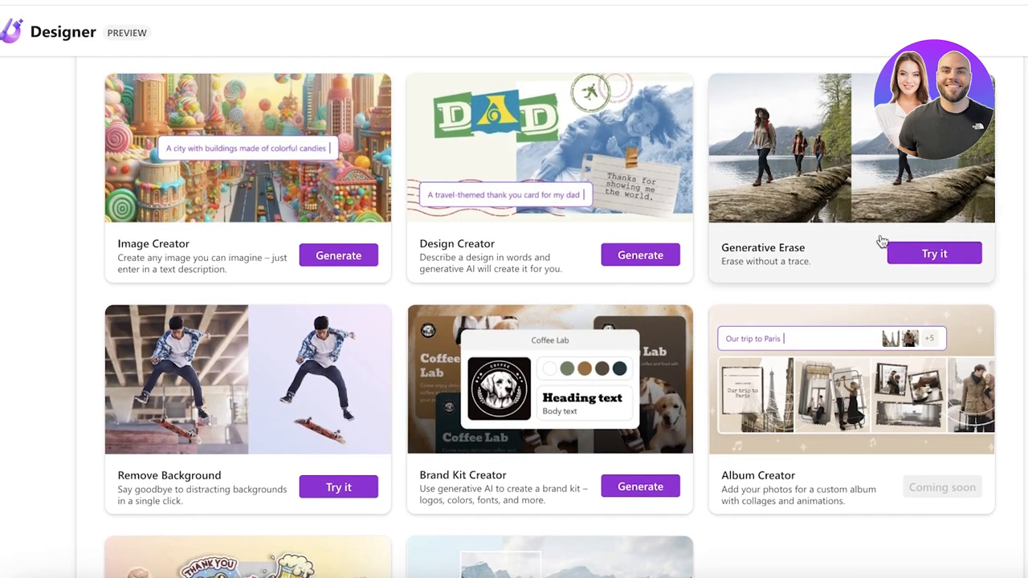
click(934, 254)
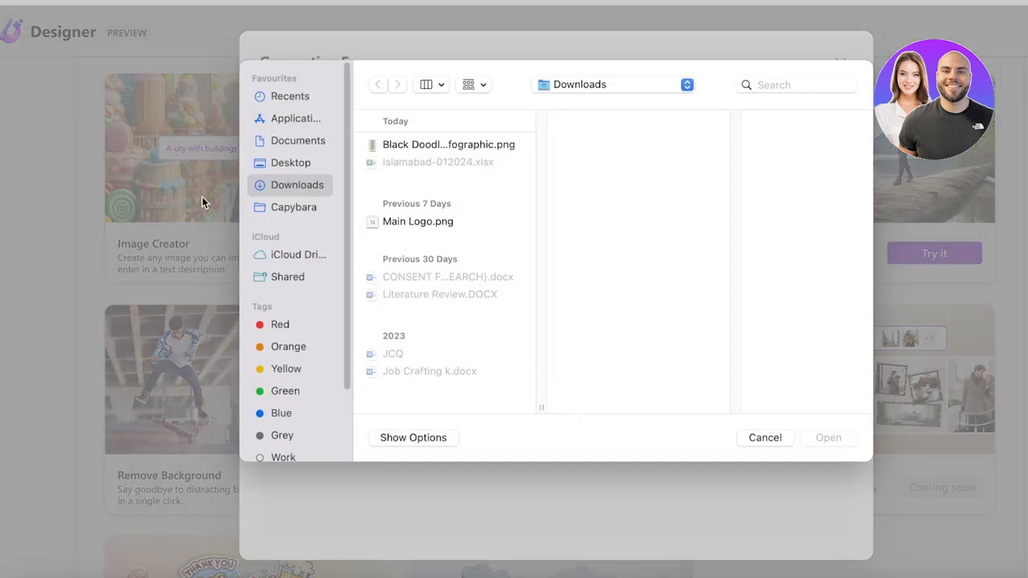
click(764, 437)
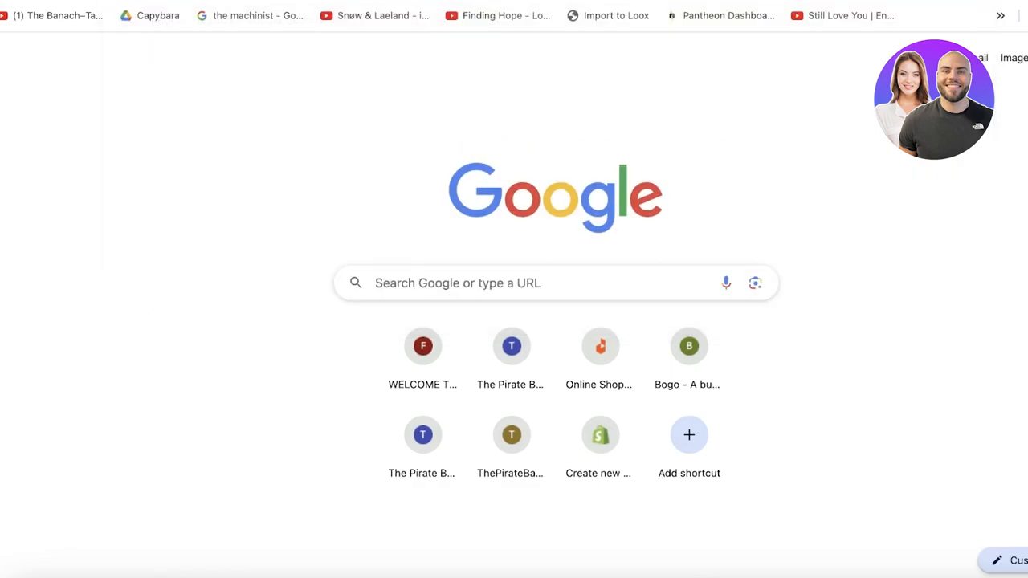
- Search Google for 'Wedding photos wallpaper' and save a wedding group photo to the computer
text(Wedding photos wallpaper)
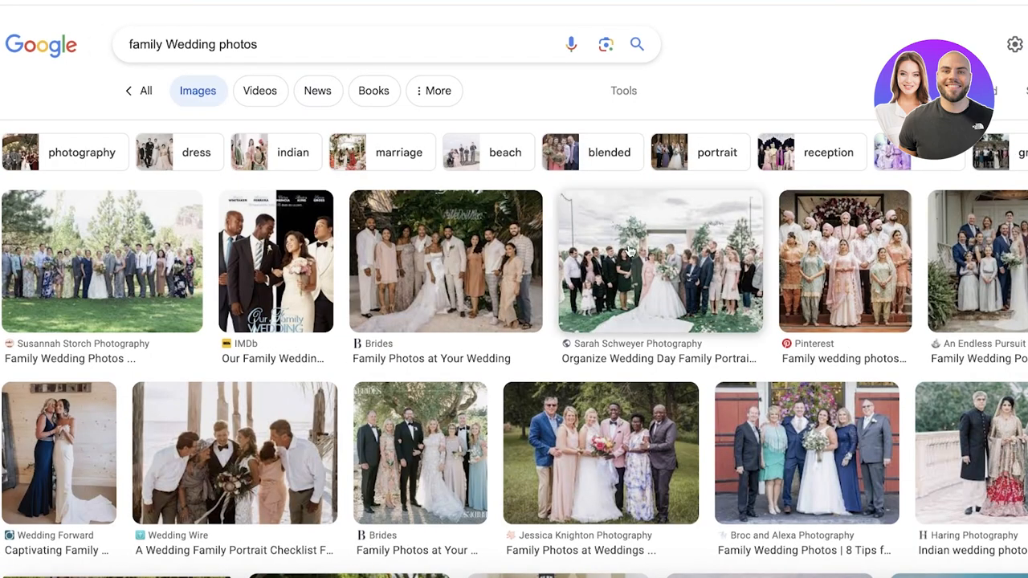
scroll(down, 3)
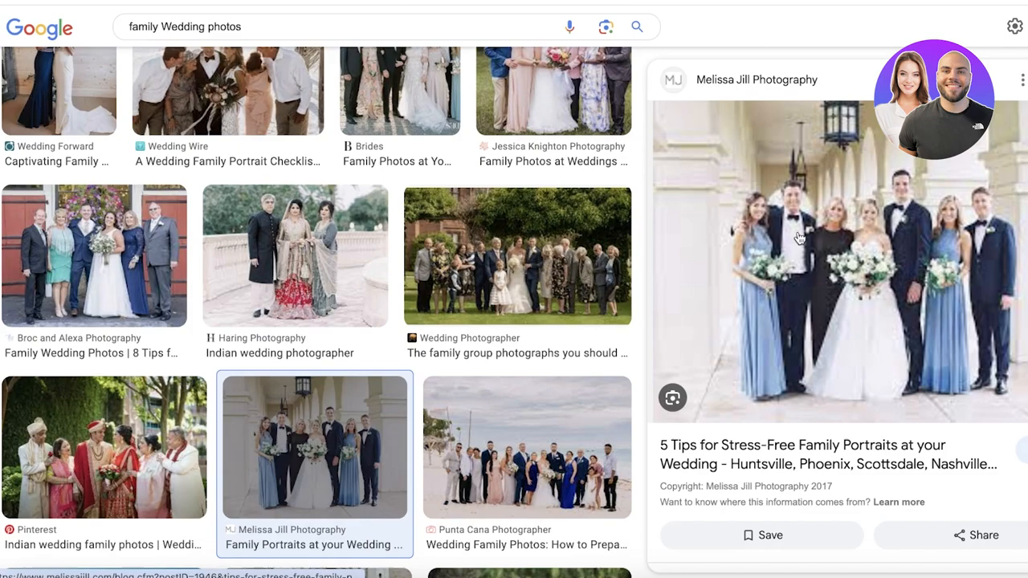
right_click(795, 237)
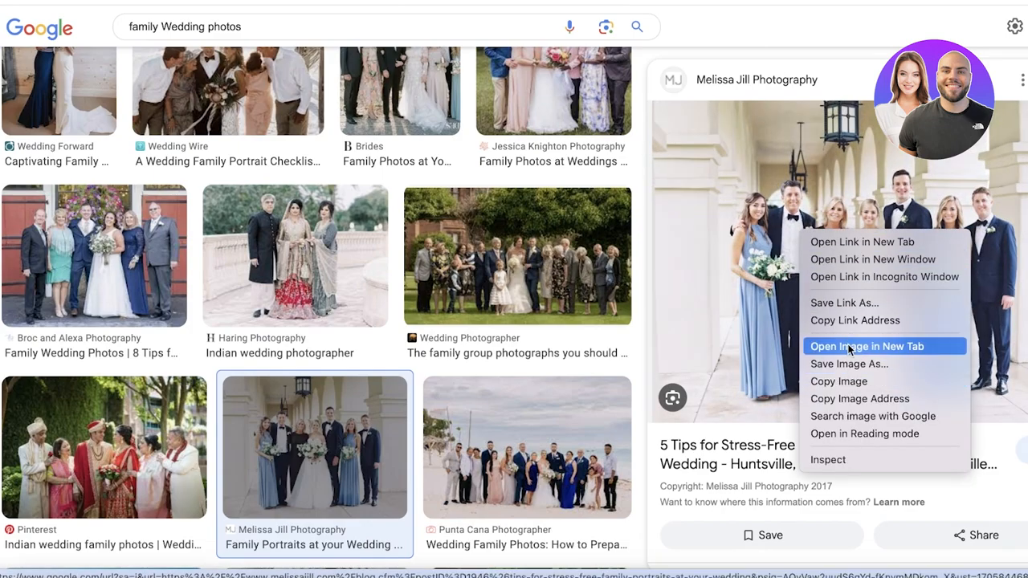
click(848, 363)
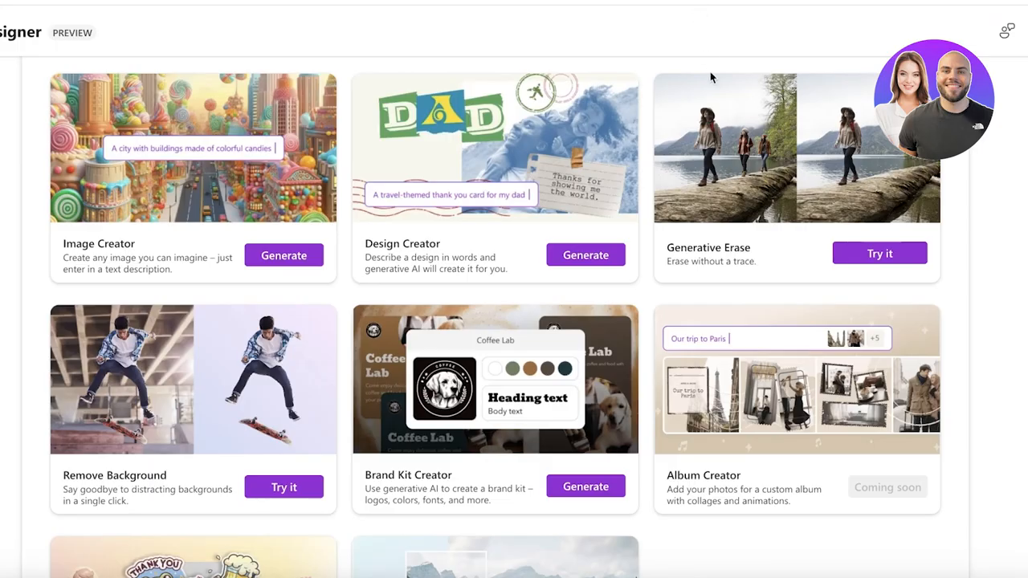
- Upload the saved wedding group photo from this device into Generative Erase
click(880, 253)
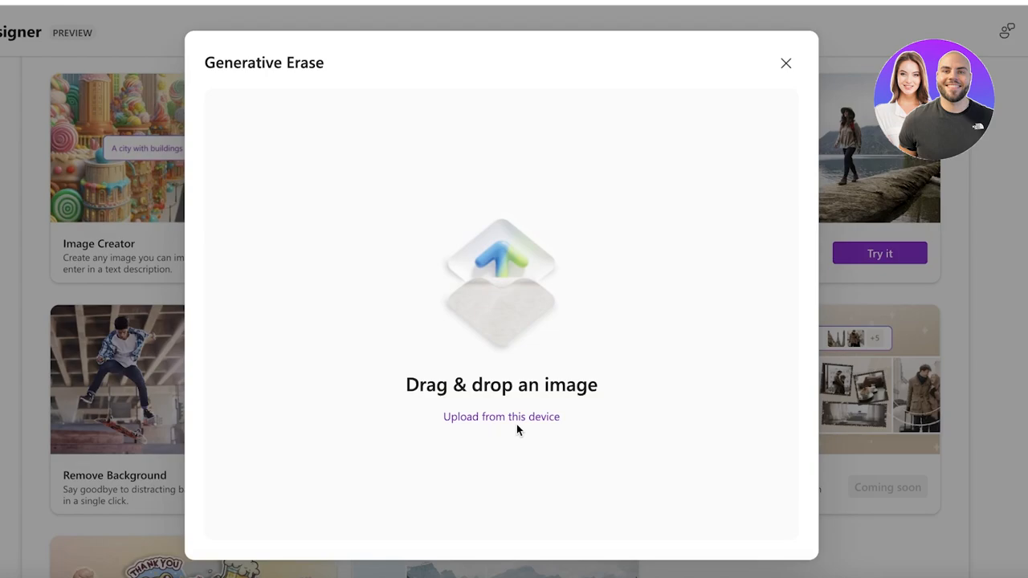
click(501, 416)
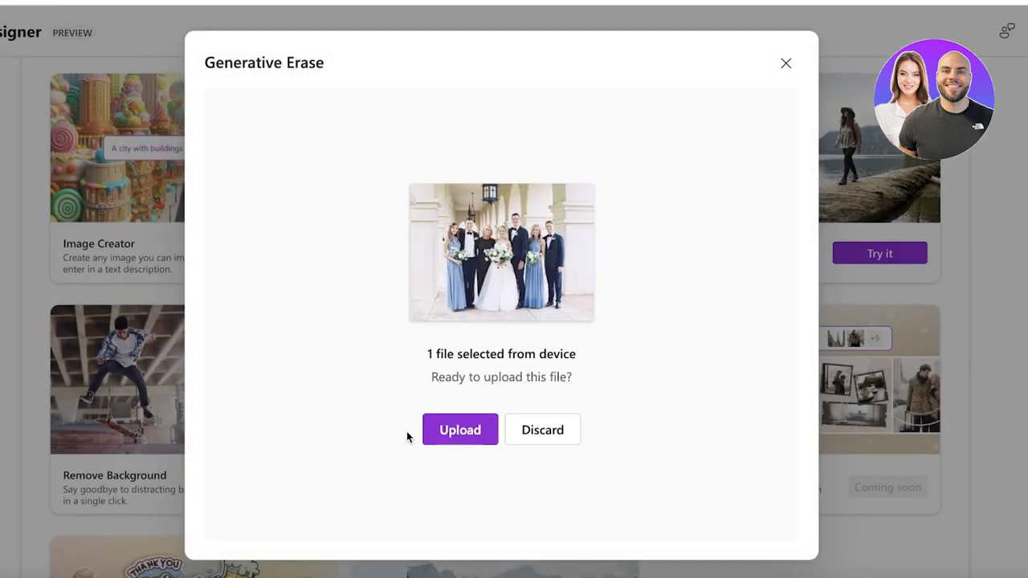
click(460, 431)
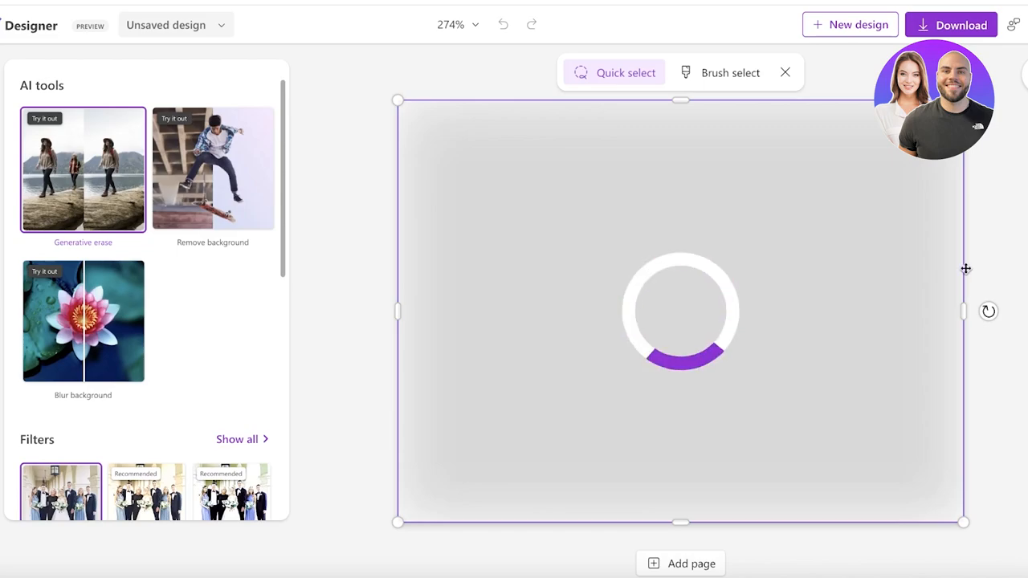
scroll(down, 3)
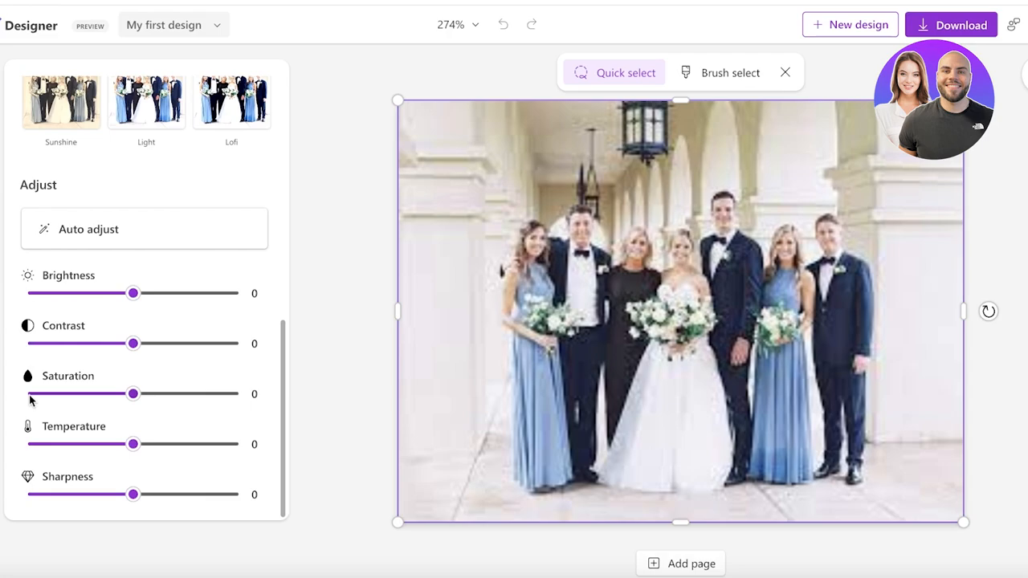
mouse_move(97, 427)
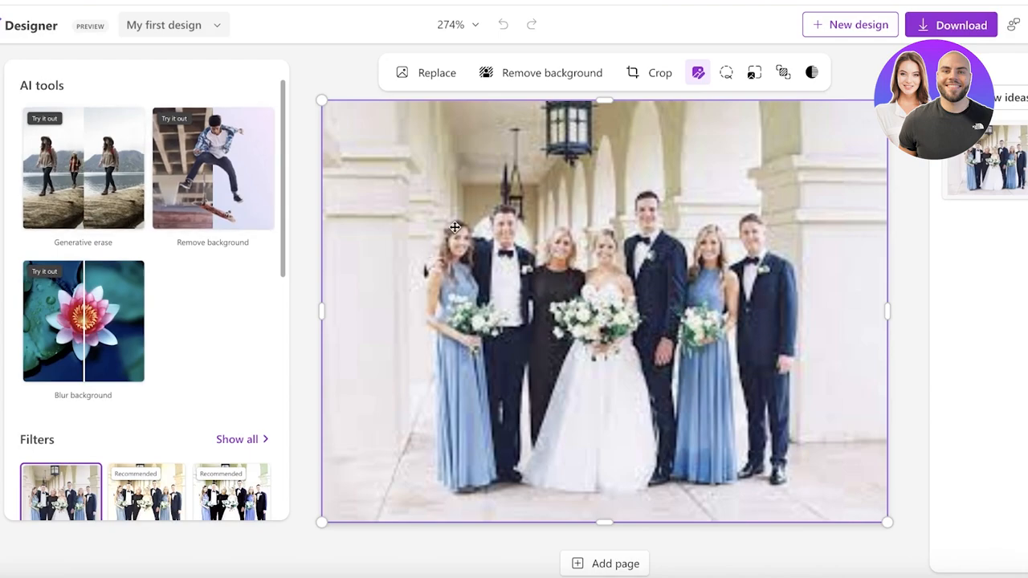
mouse_move(125, 206)
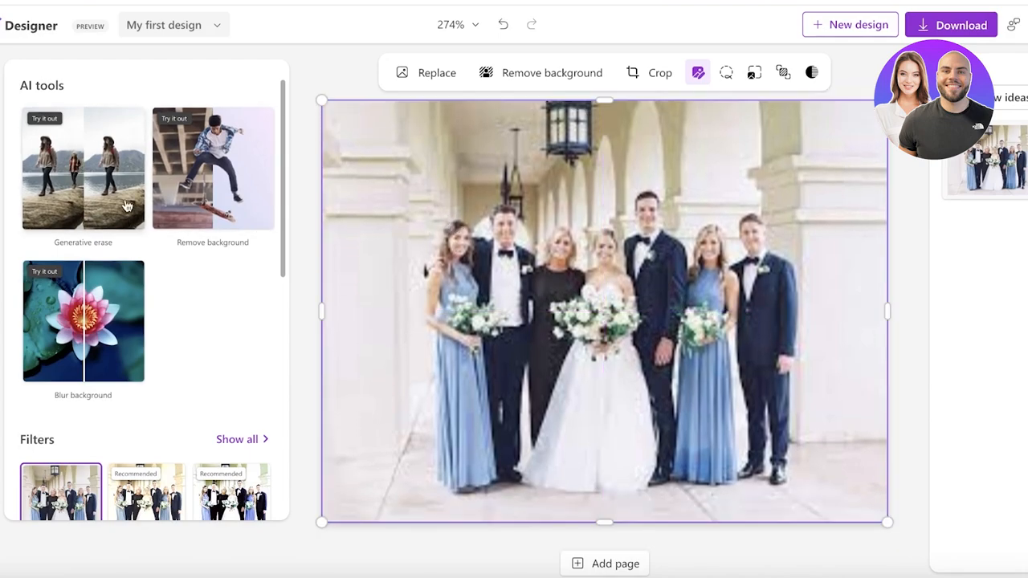
click(84, 169)
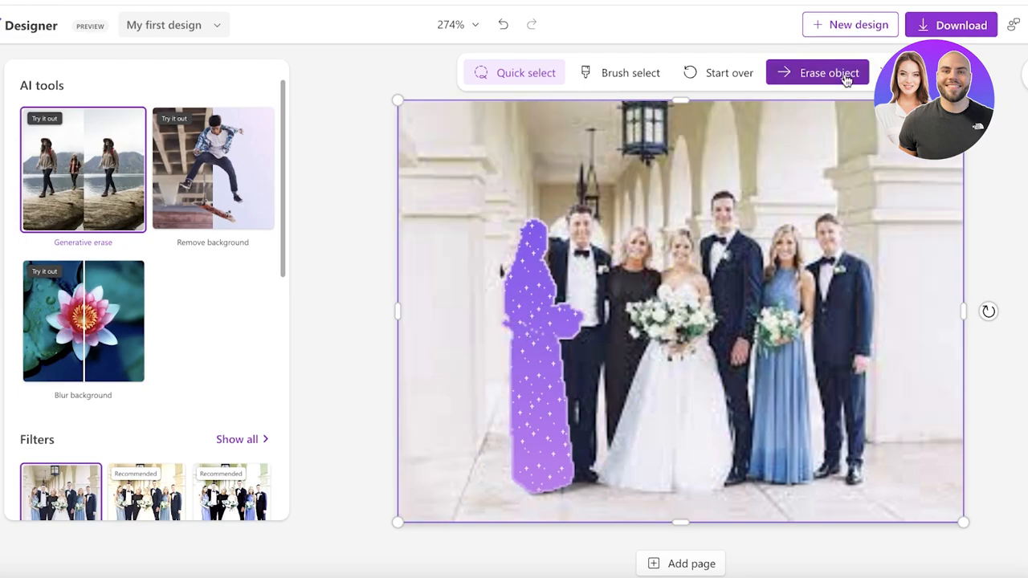
- Erase the selected left-most bridesmaid, then browse the generative AI home page tools
click(816, 72)
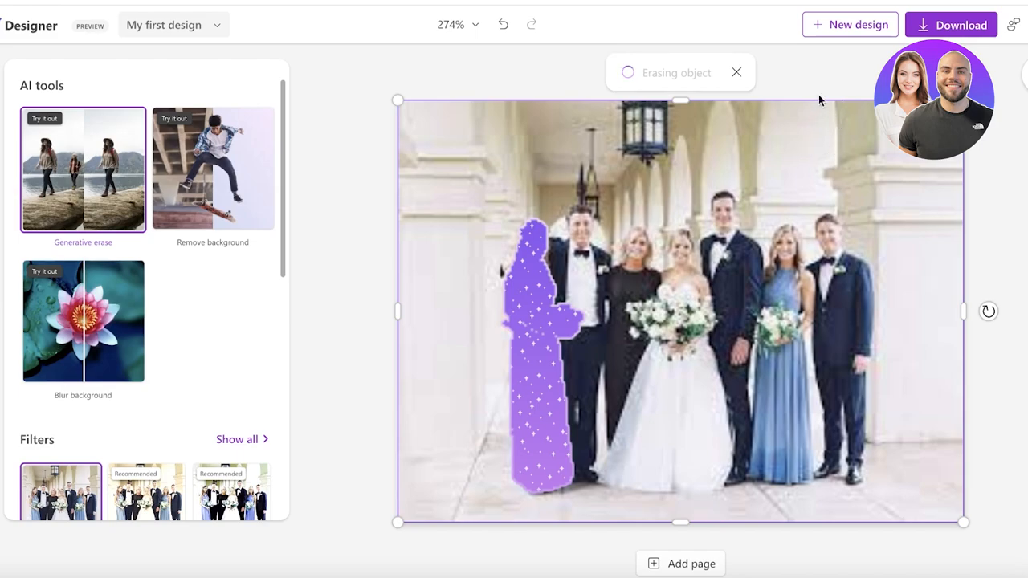
click(848, 73)
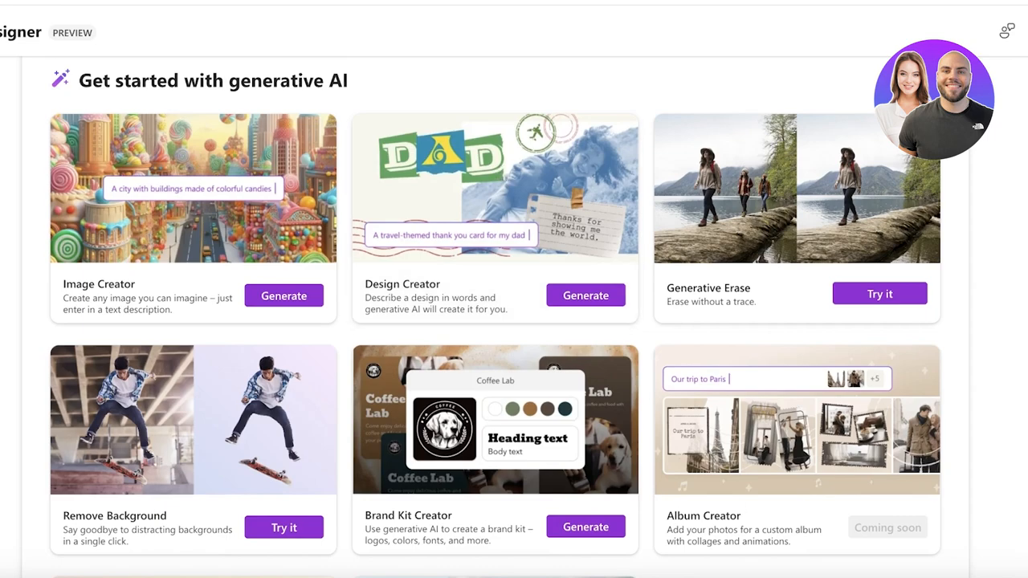
scroll(down, 3)
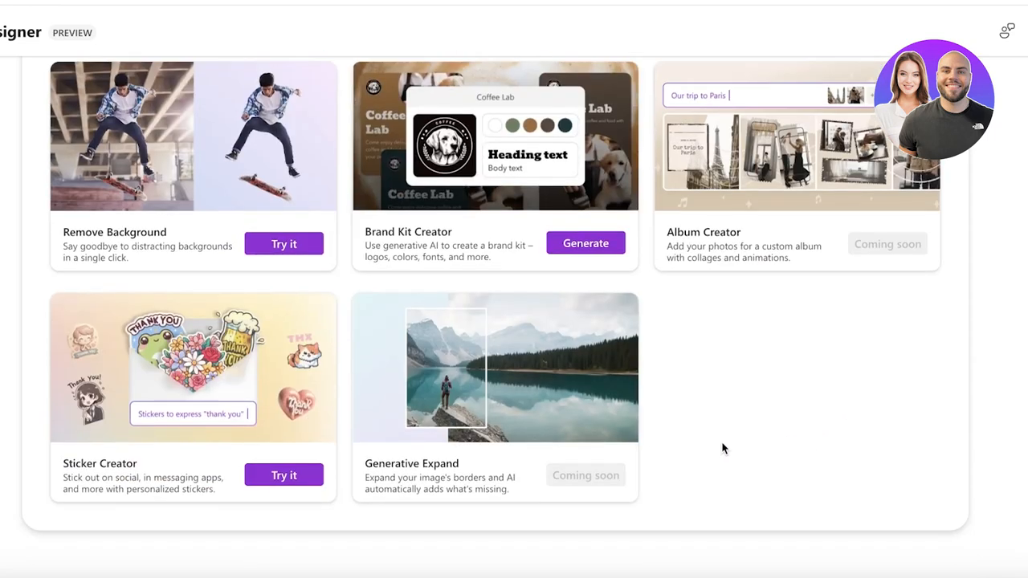
scroll(down, 3)
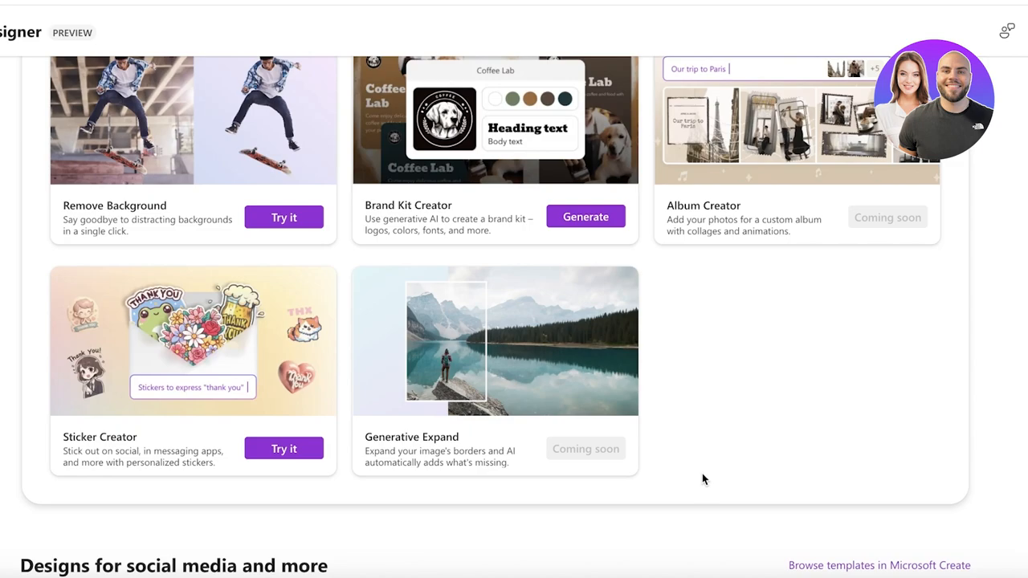